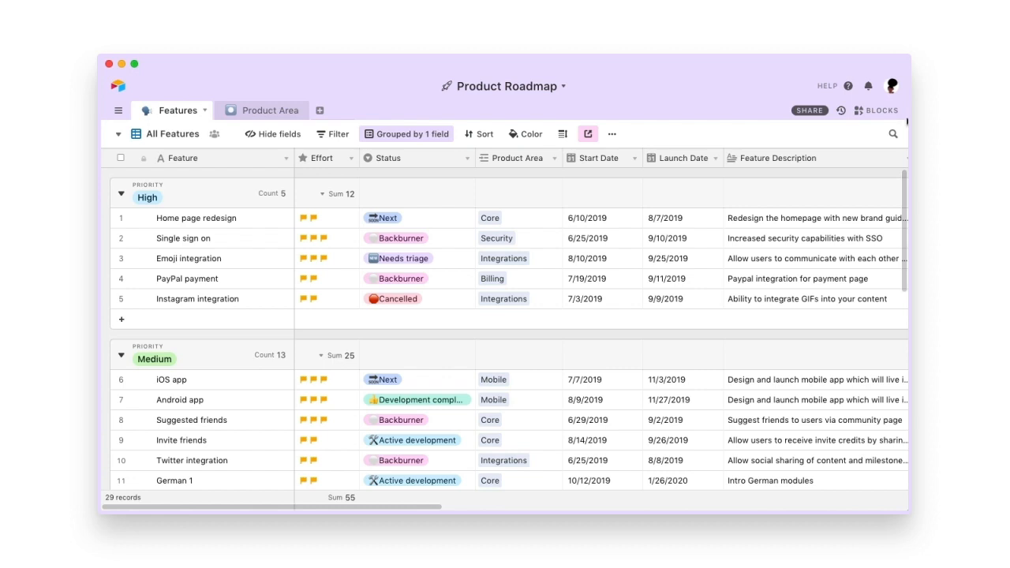
- Peek at the Blocks dashboard beside the table, scroll through it, and hide it again
{"action": "left_click", "coordinate": [875, 111]}
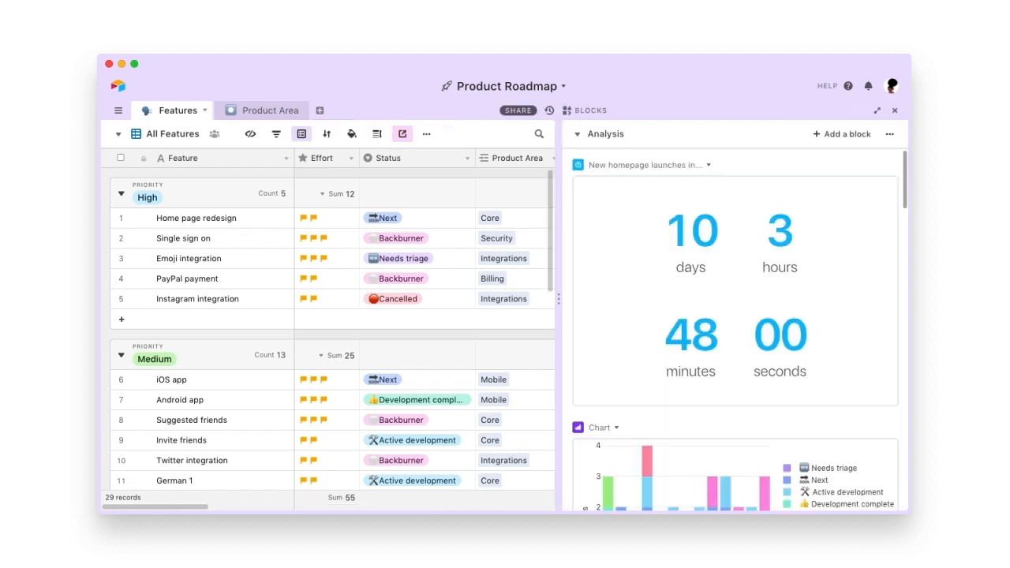
{"action": "scroll", "scroll_direction": "down", "scroll_amount": 3}
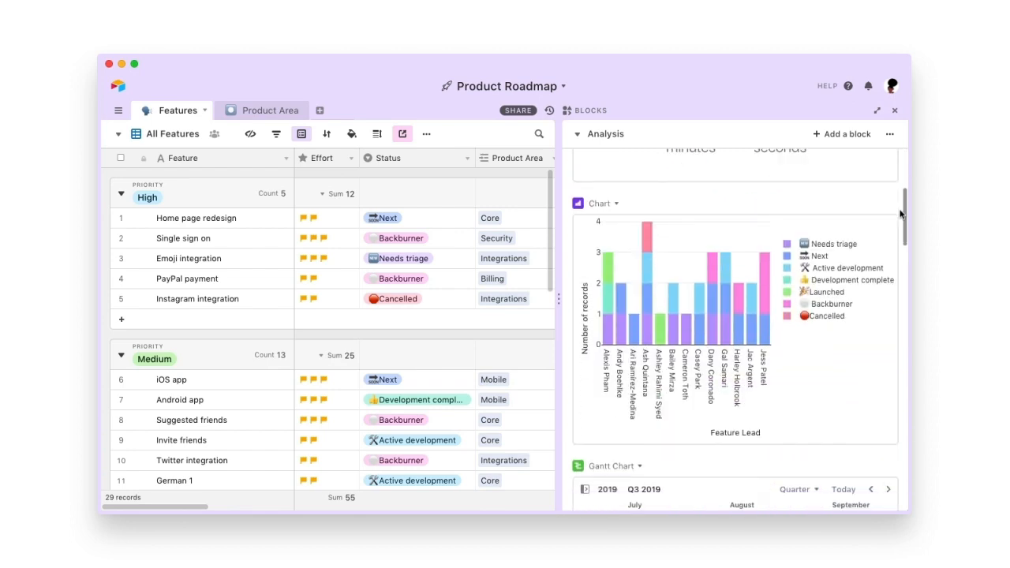
{"action": "scroll", "scroll_direction": "down", "scroll_amount": 3}
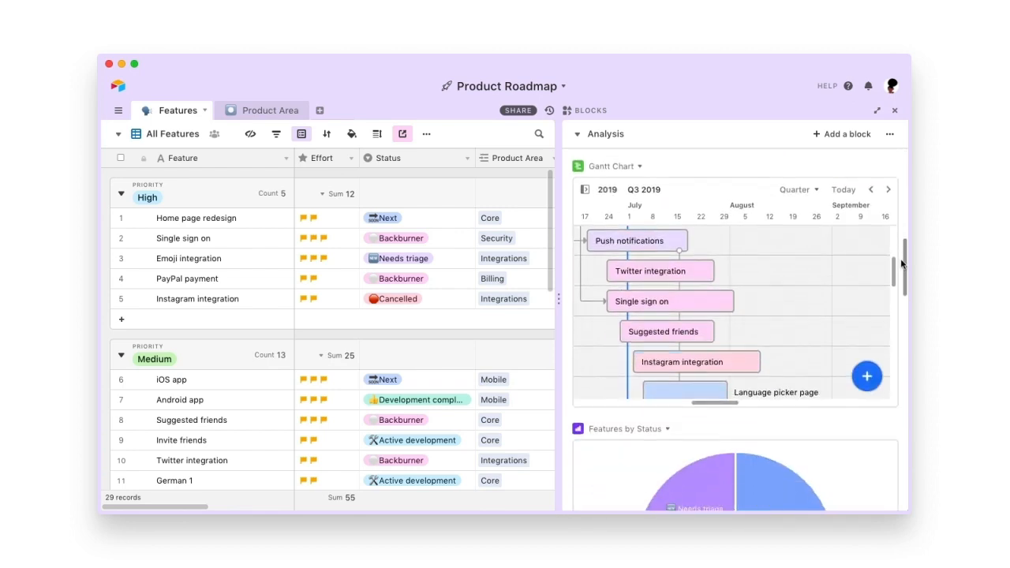
{"action": "left_click", "coordinate": [877, 111]}
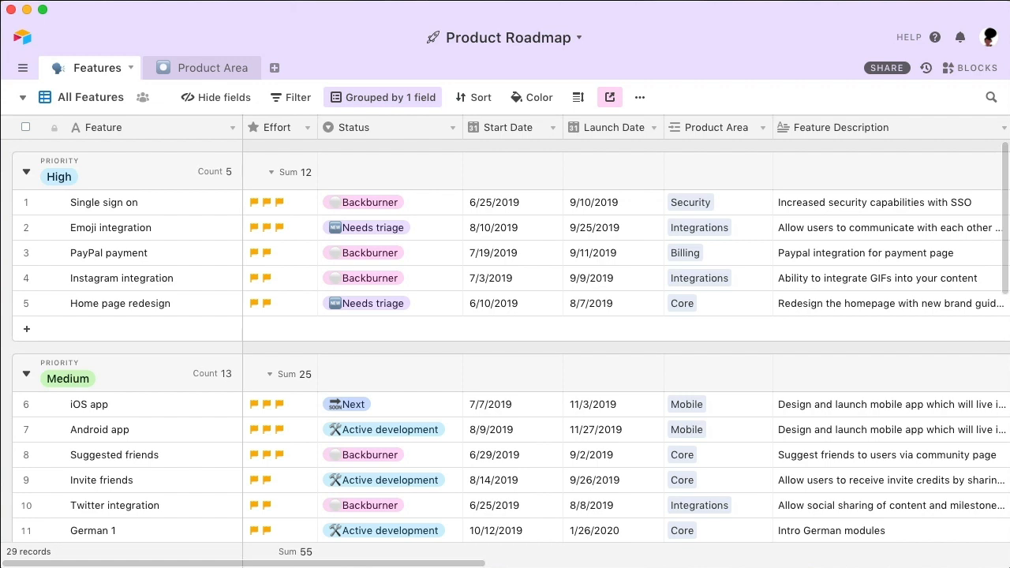
- Browse between the Product Area and Features tables to compare their records
{"action": "left_click", "coordinate": [205, 66]}
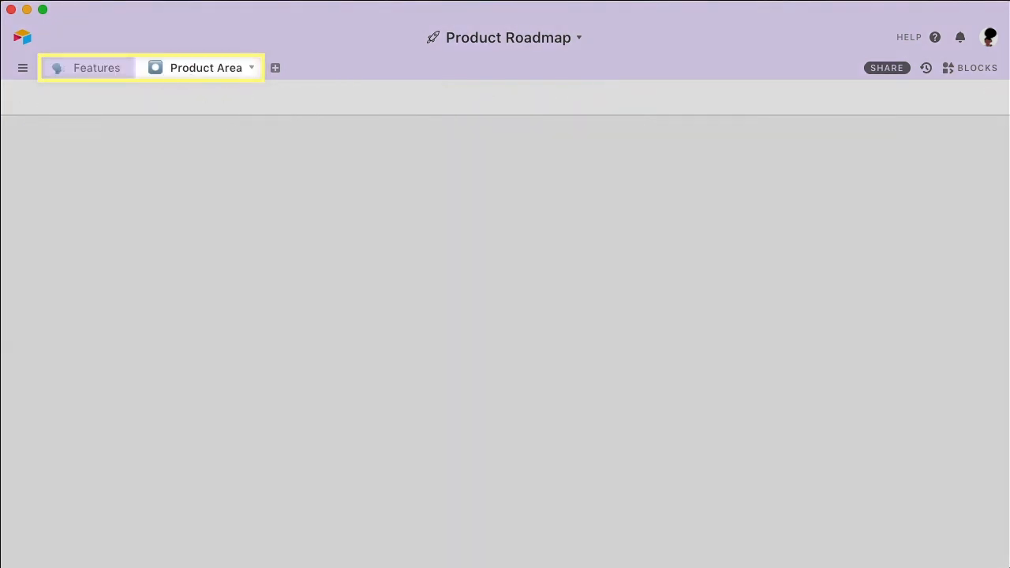
{"action": "left_click", "coordinate": [205, 66]}
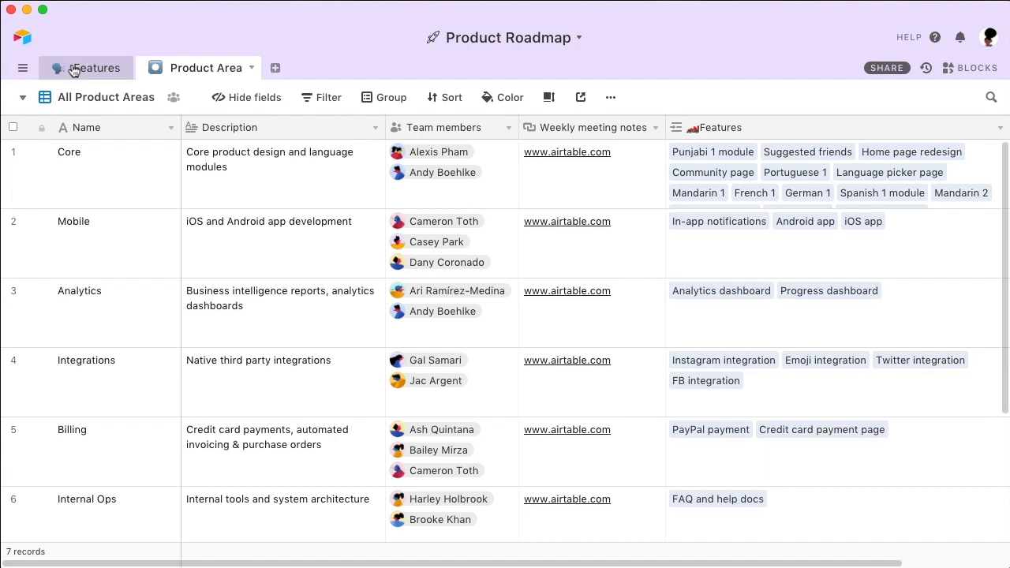
{"action": "left_click", "coordinate": [95, 68]}
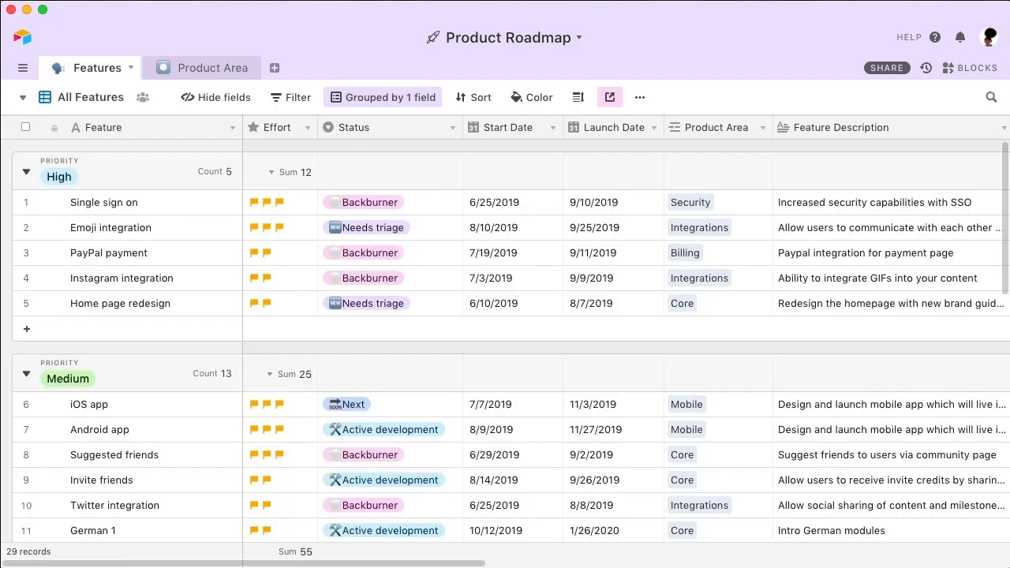
{"action": "left_click", "coordinate": [274, 126]}
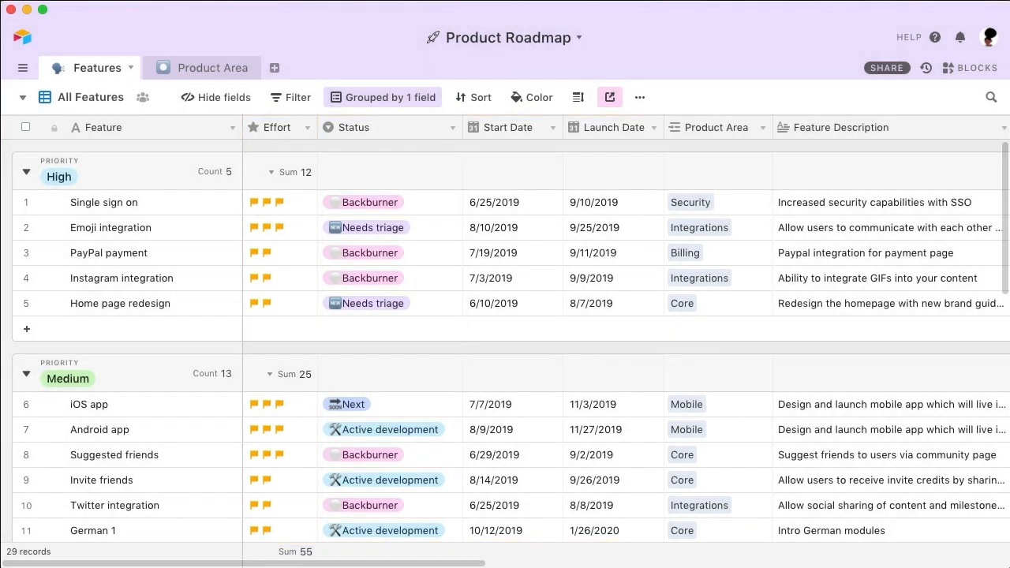
{"action": "left_click", "coordinate": [211, 67]}
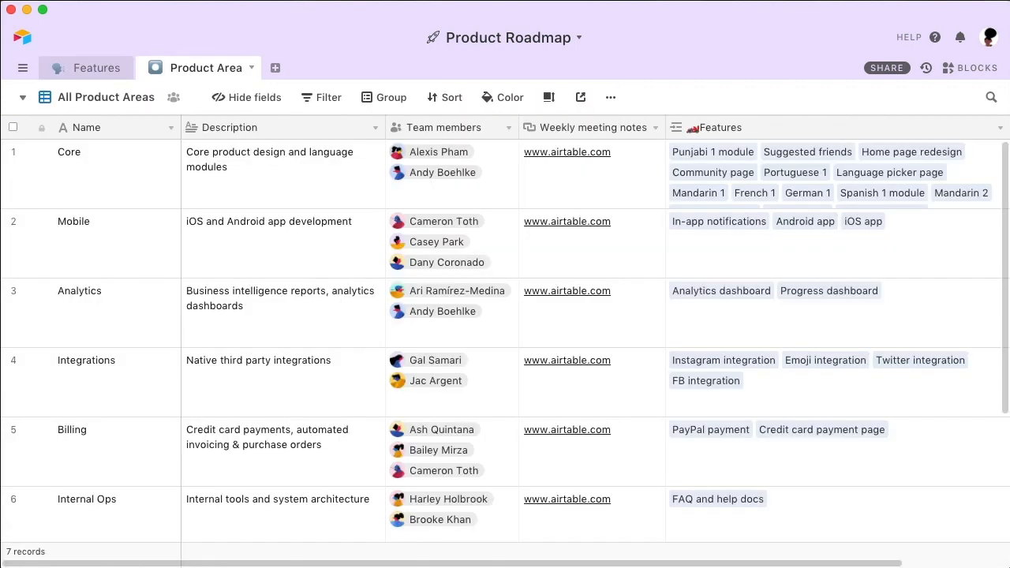
{"action": "left_click", "coordinate": [230, 126]}
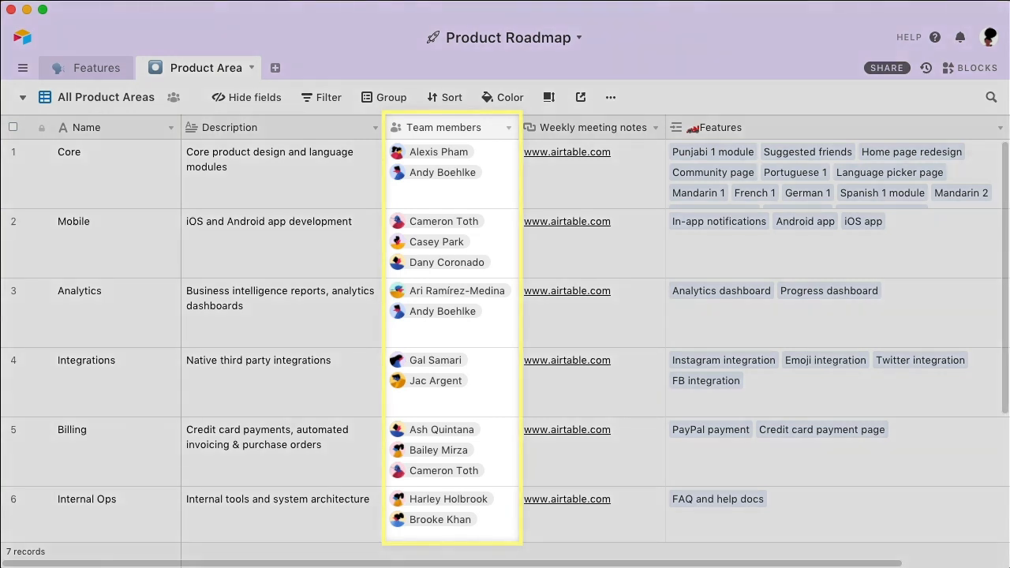
{"action": "left_click", "coordinate": [590, 126]}
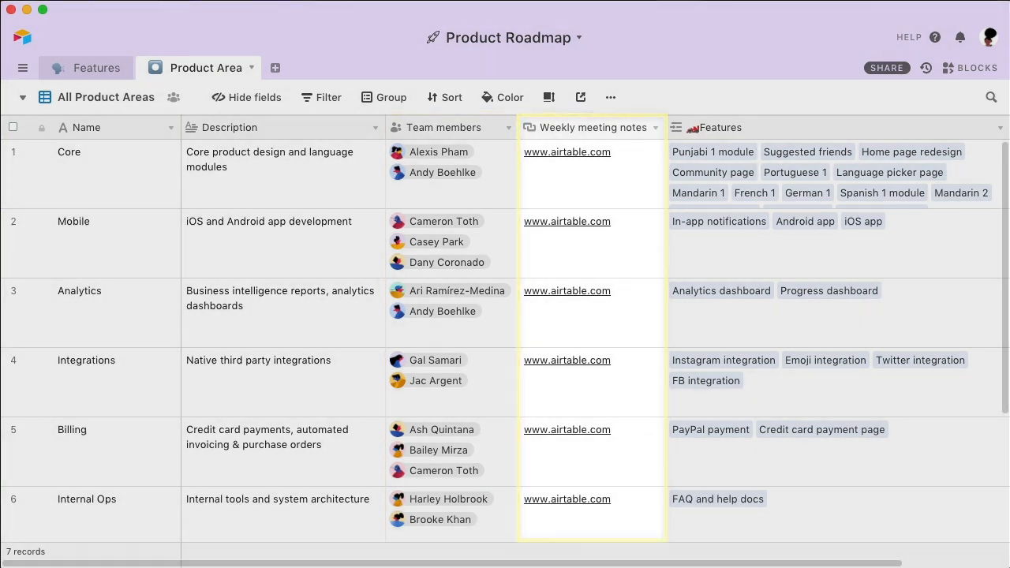
{"action": "left_click", "coordinate": [96, 68]}
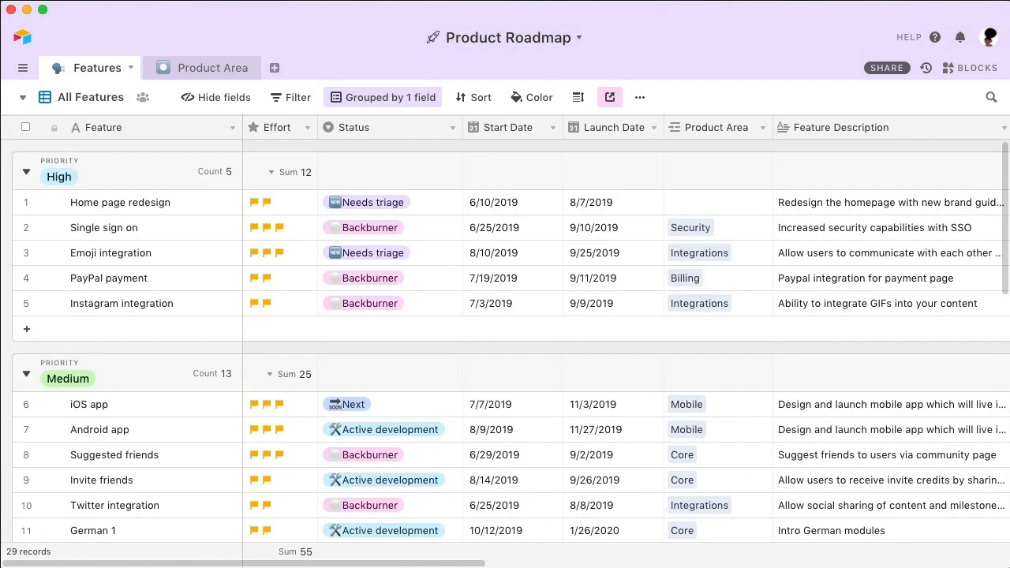
{"action": "mouse_move", "coordinate": [697, 145]}
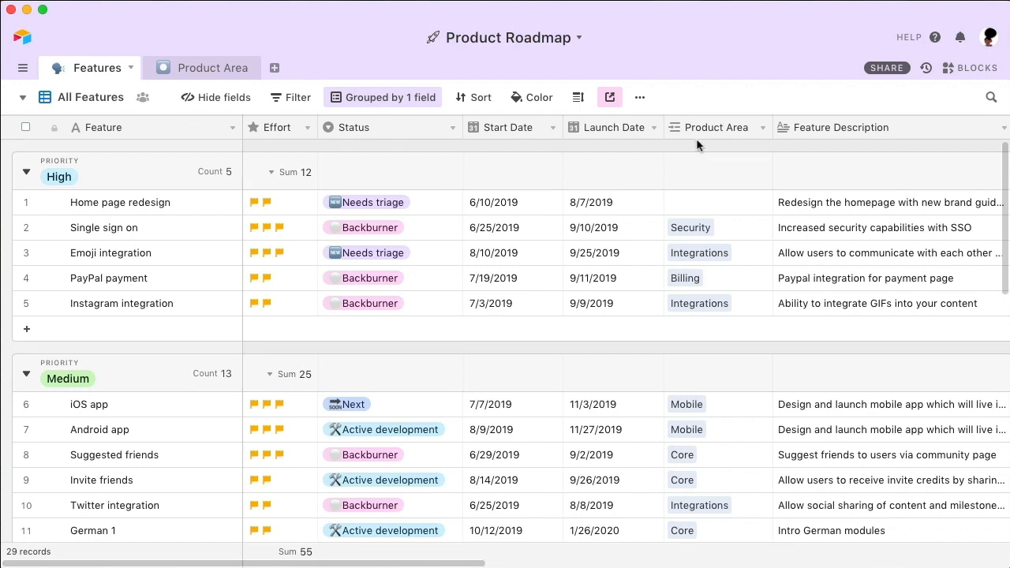
- Expand the linked Core product area record to review its features, then close it
{"action": "left_click", "coordinate": [713, 202]}
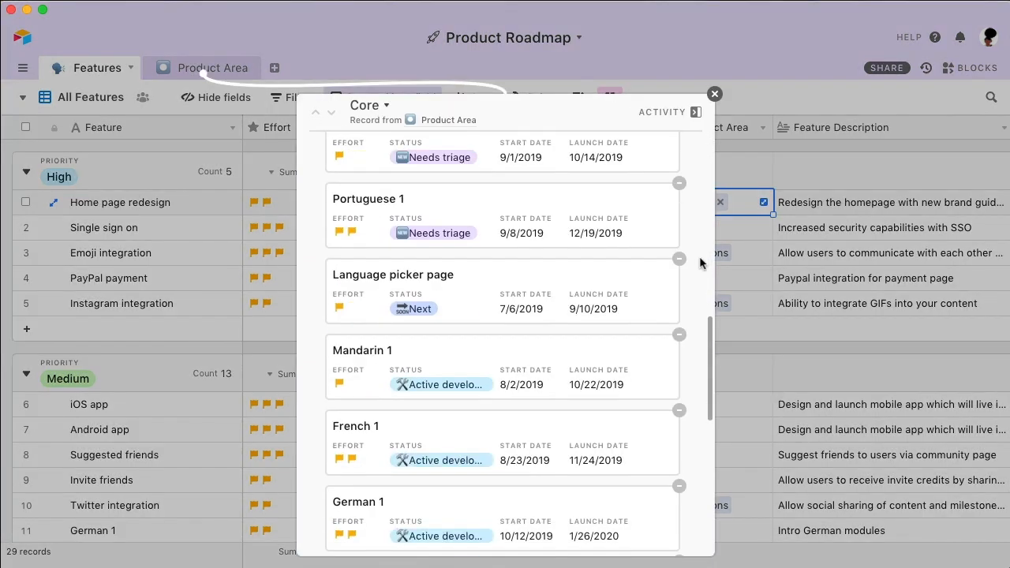
{"action": "left_click", "coordinate": [713, 95]}
{"action": "type", "text": "Design file"}
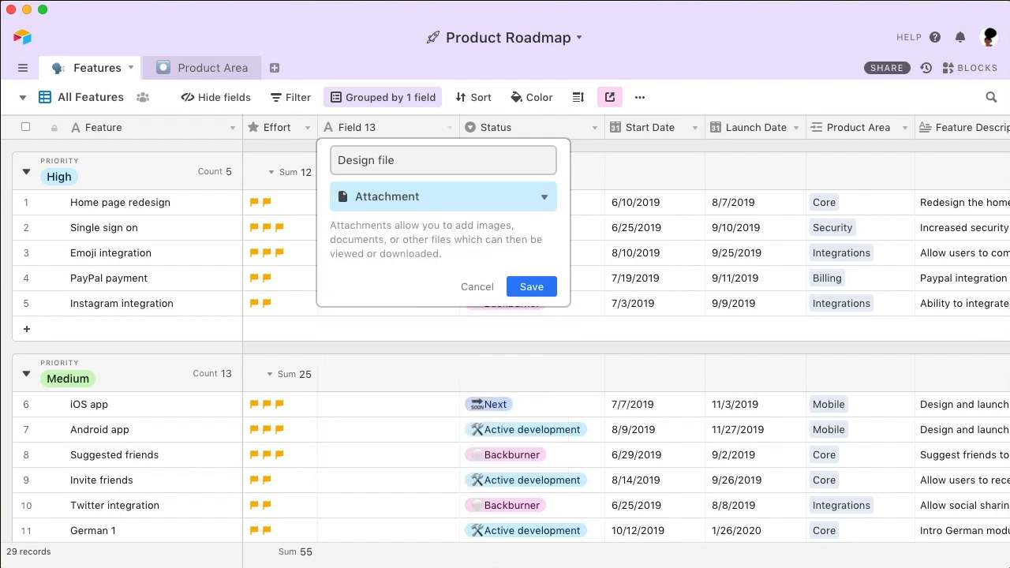
- Save the Design file attachment field and add a Cancelled choice to the Status field
{"action": "left_click", "coordinate": [531, 287]}
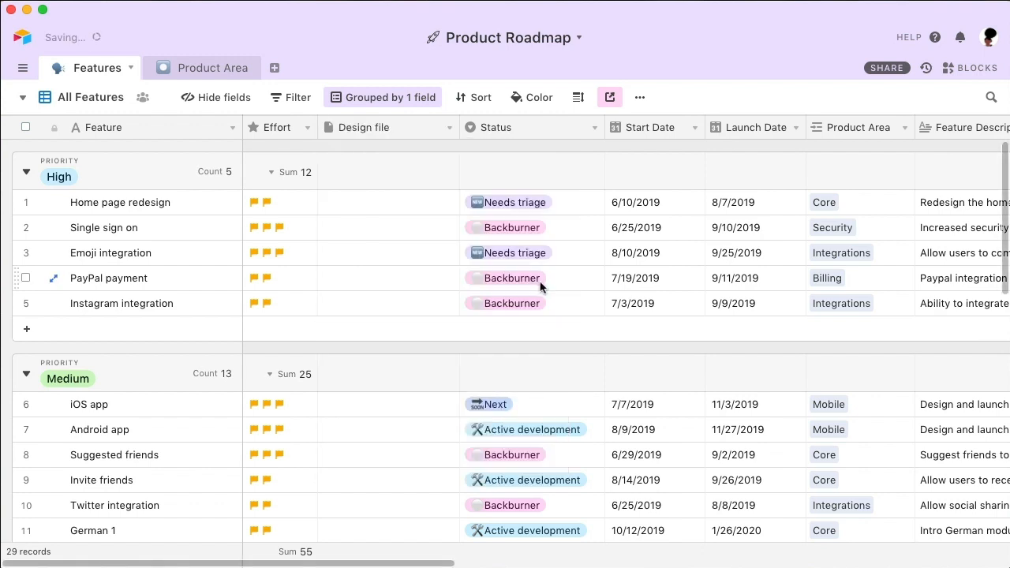
{"action": "left_click", "coordinate": [386, 253]}
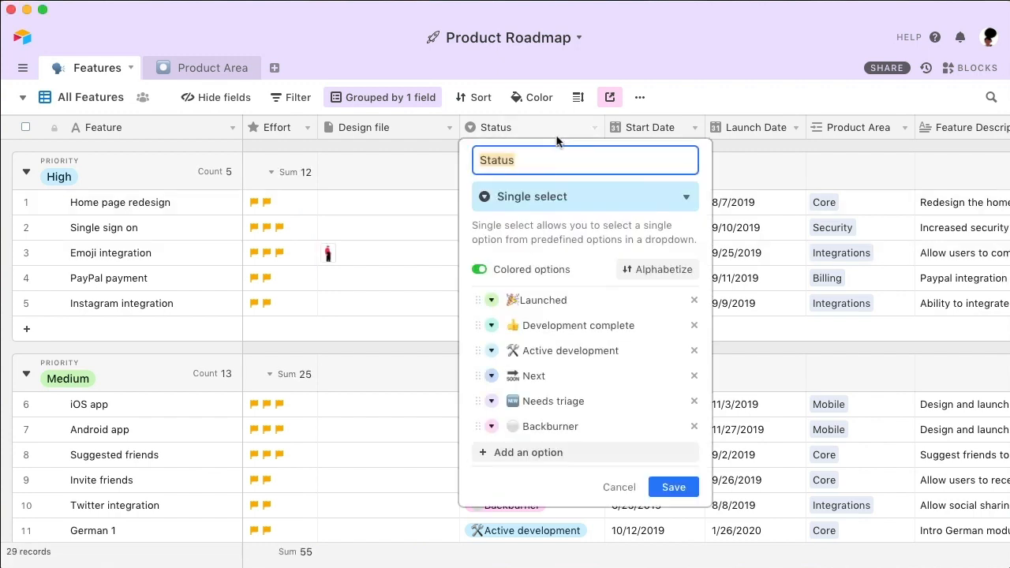
{"action": "left_click", "coordinate": [529, 452]}
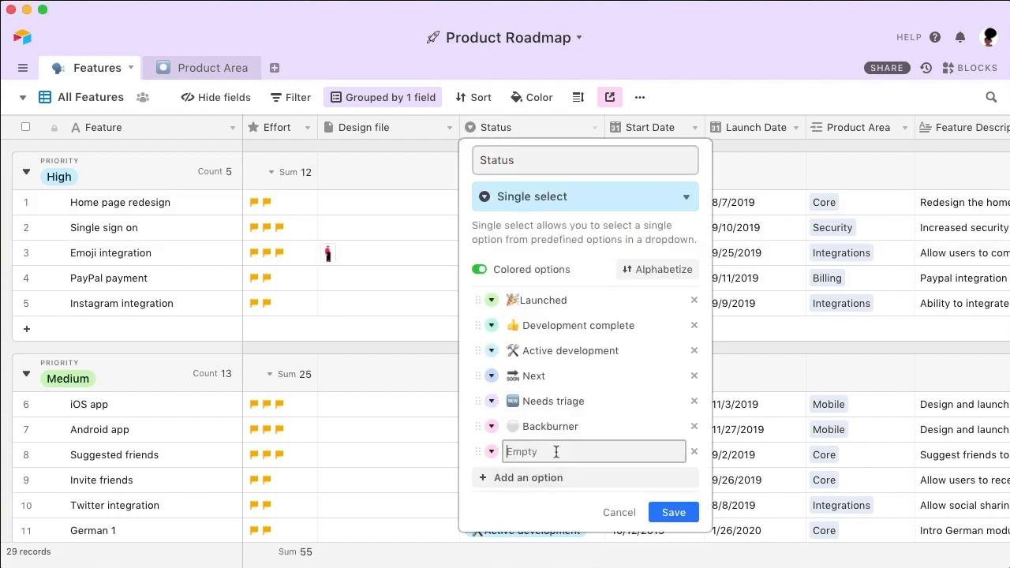
{"action": "left_click", "coordinate": [672, 511]}
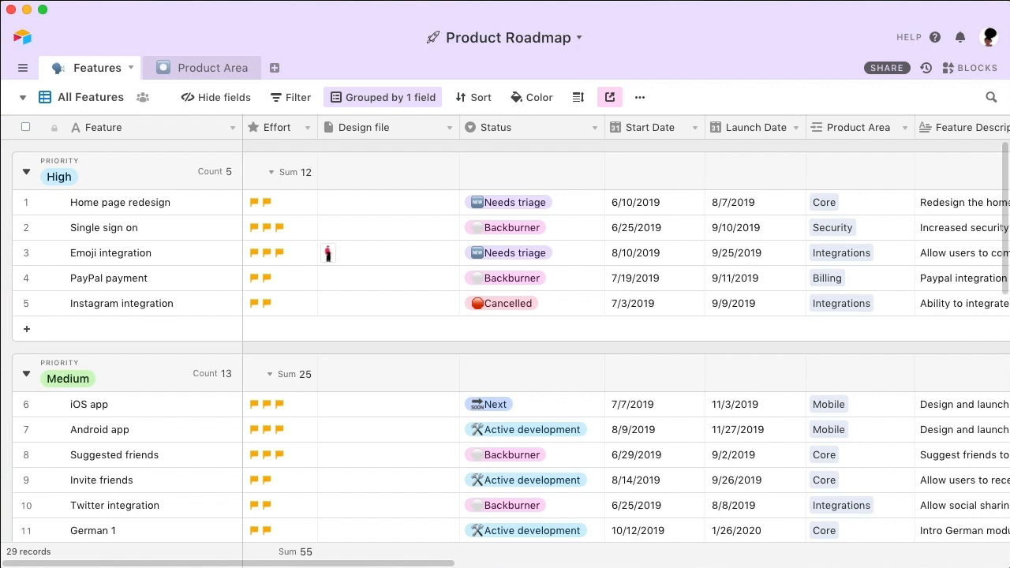
- Show the Features Calendar view, trying 2 week and 3 day spans before returning to month
{"action": "left_click", "coordinate": [79, 98]}
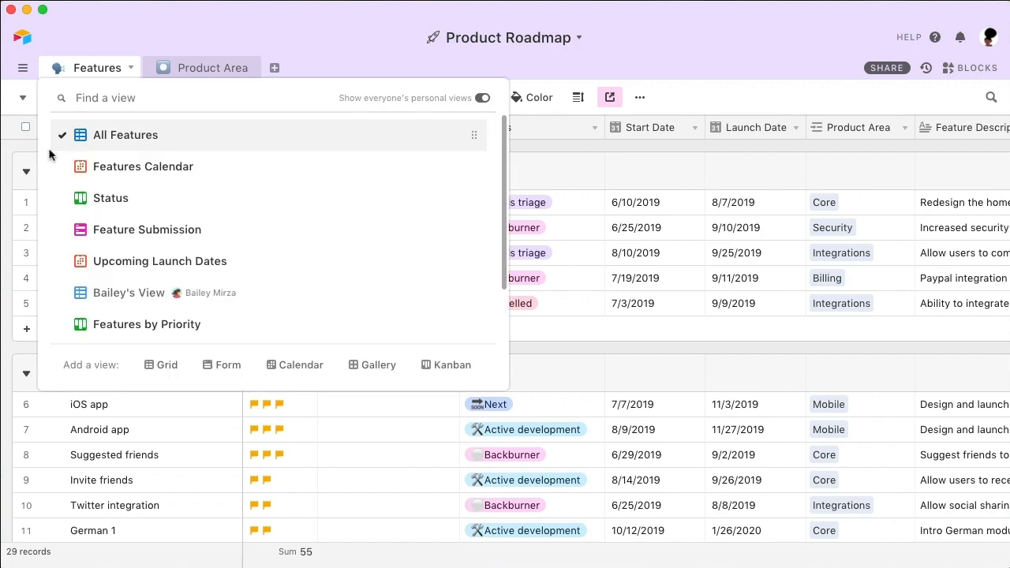
{"action": "left_click", "coordinate": [142, 167]}
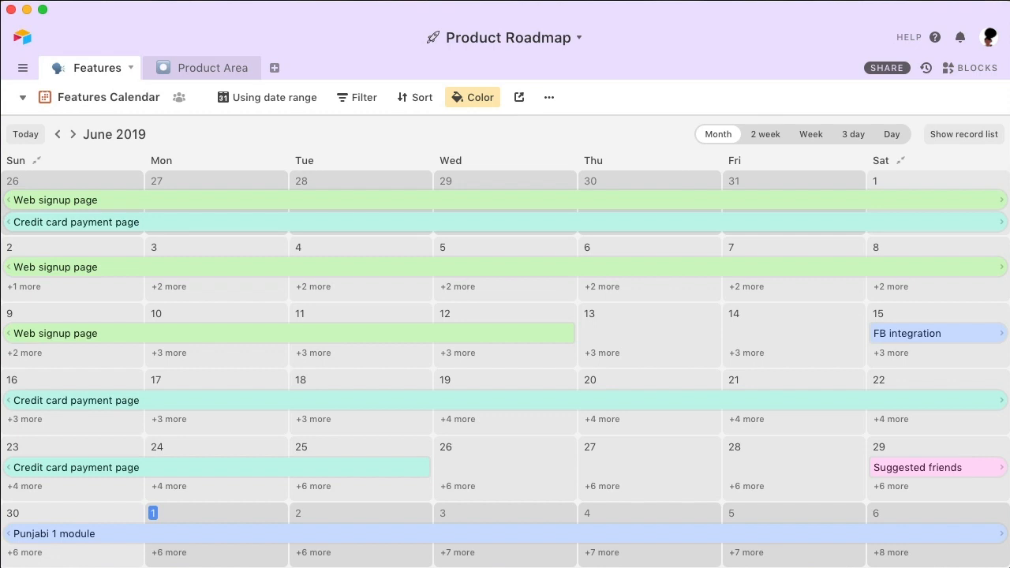
{"action": "left_click", "coordinate": [764, 133]}
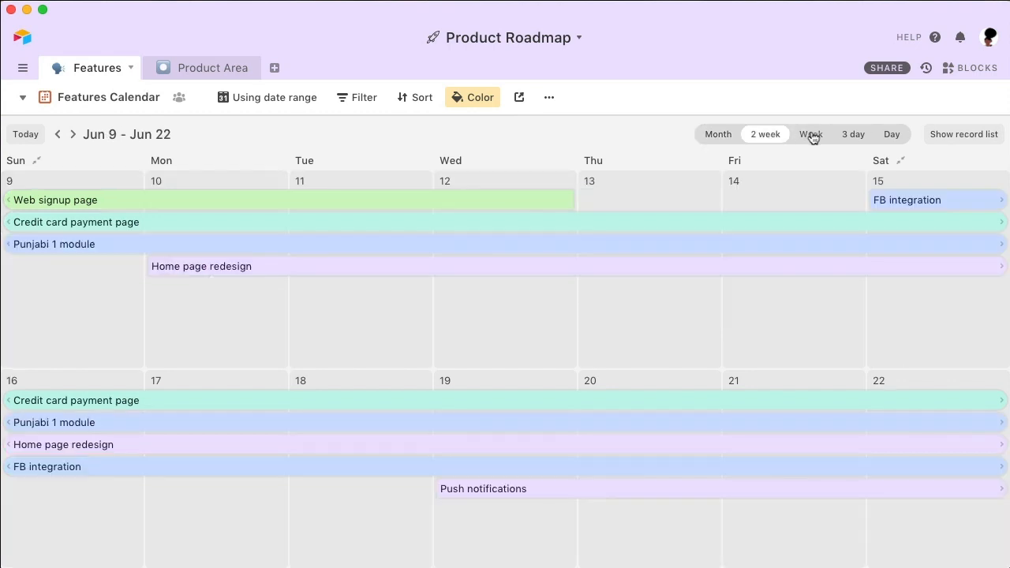
{"action": "left_click", "coordinate": [852, 133]}
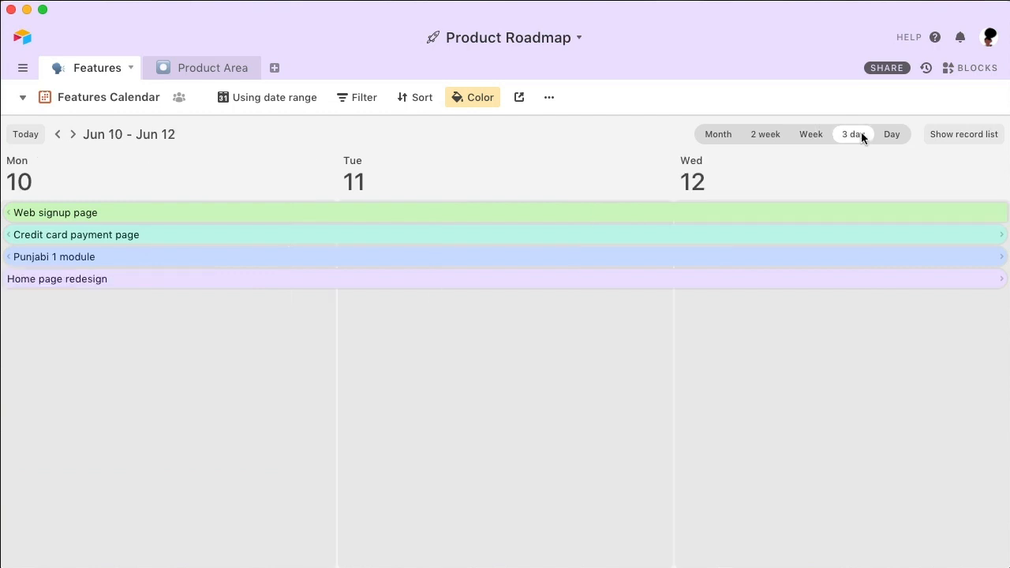
{"action": "left_click", "coordinate": [717, 133]}
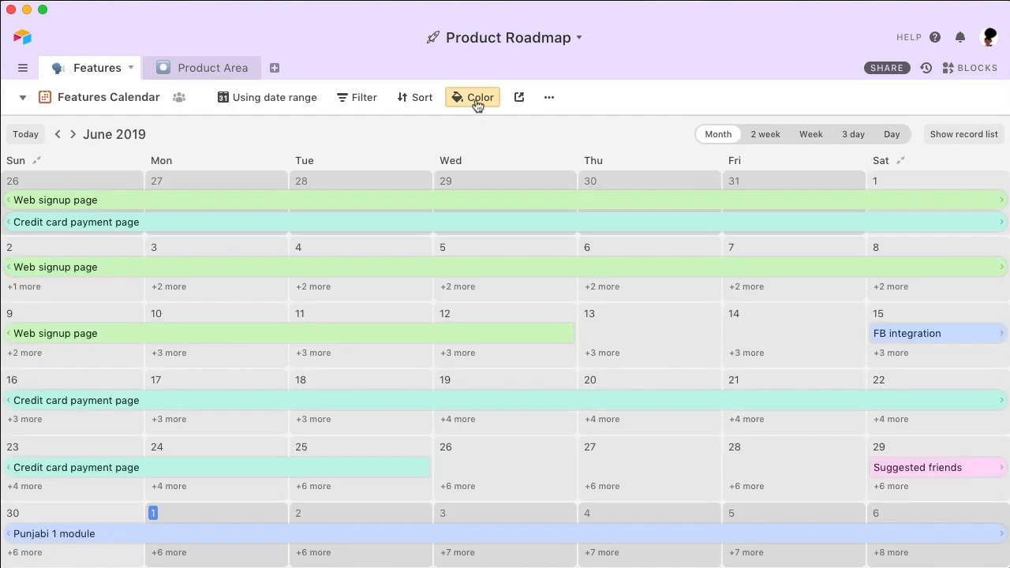
{"action": "left_click", "coordinate": [473, 98]}
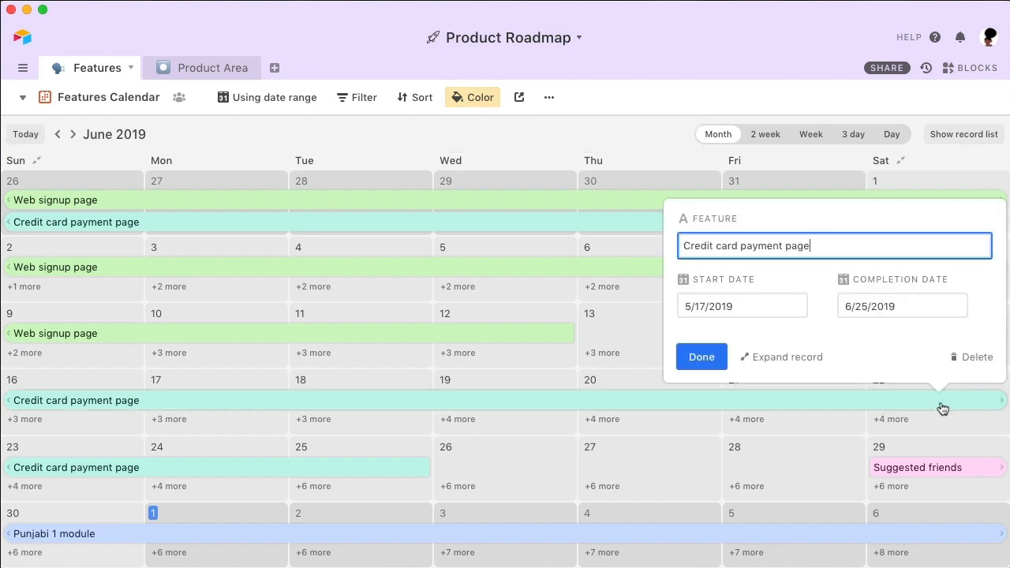
- Set the Credit card payment page feature's Status to Launched from its expanded record
{"action": "left_click", "coordinate": [781, 357]}
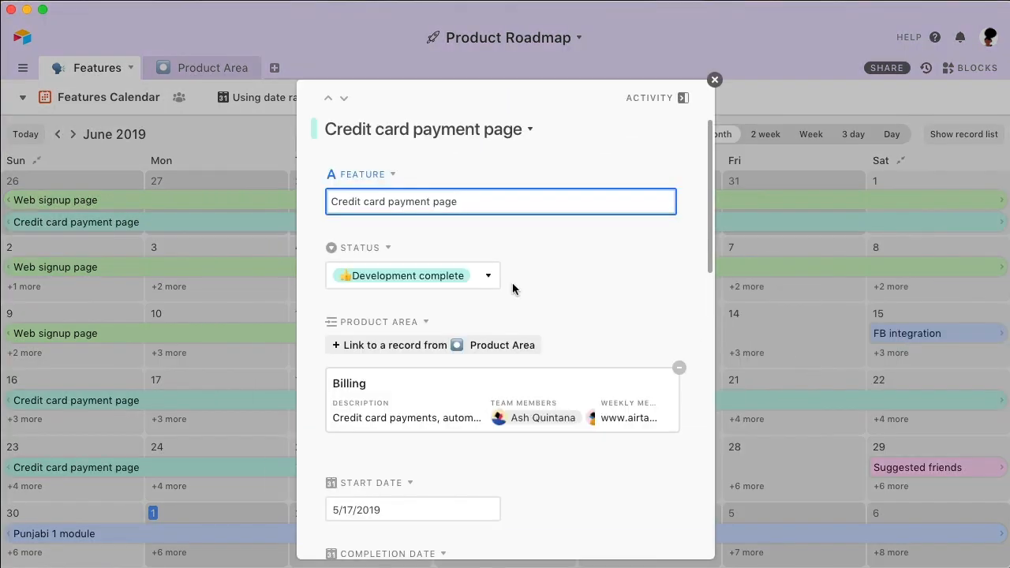
{"action": "left_click", "coordinate": [414, 274]}
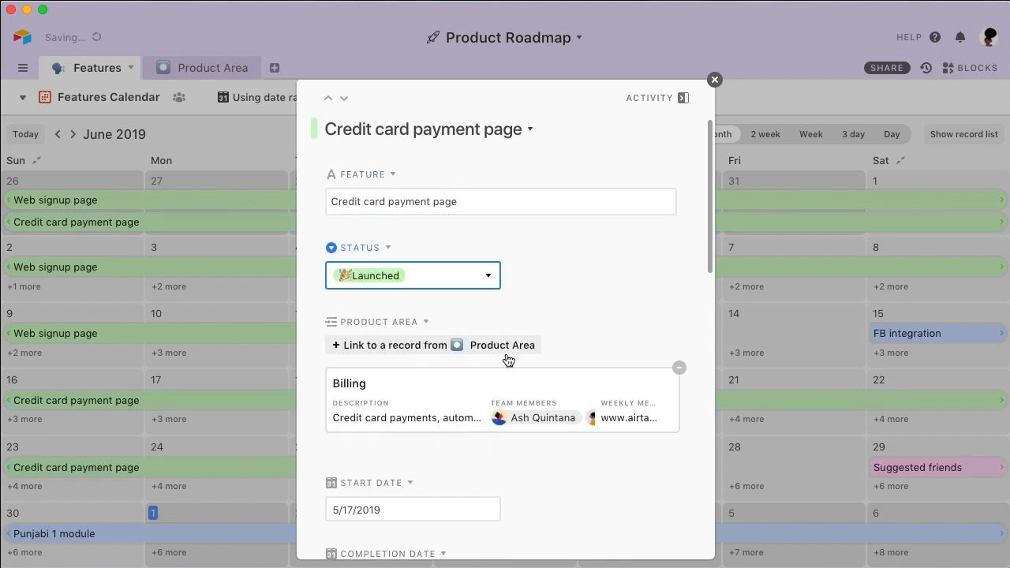
{"action": "left_click", "coordinate": [713, 79]}
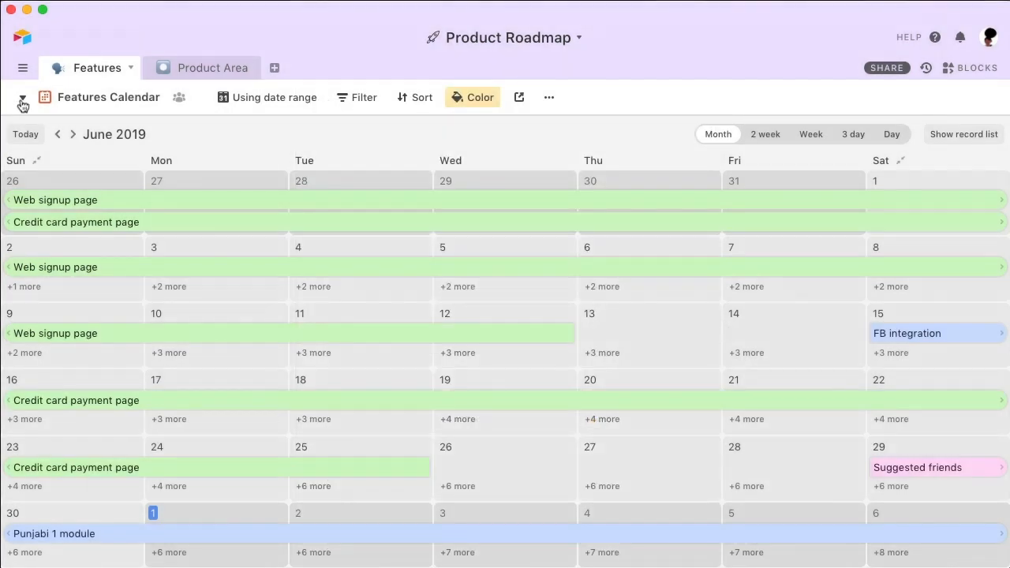
- Bring up the views list to pick the Status kanban view
{"action": "left_click", "coordinate": [22, 98]}
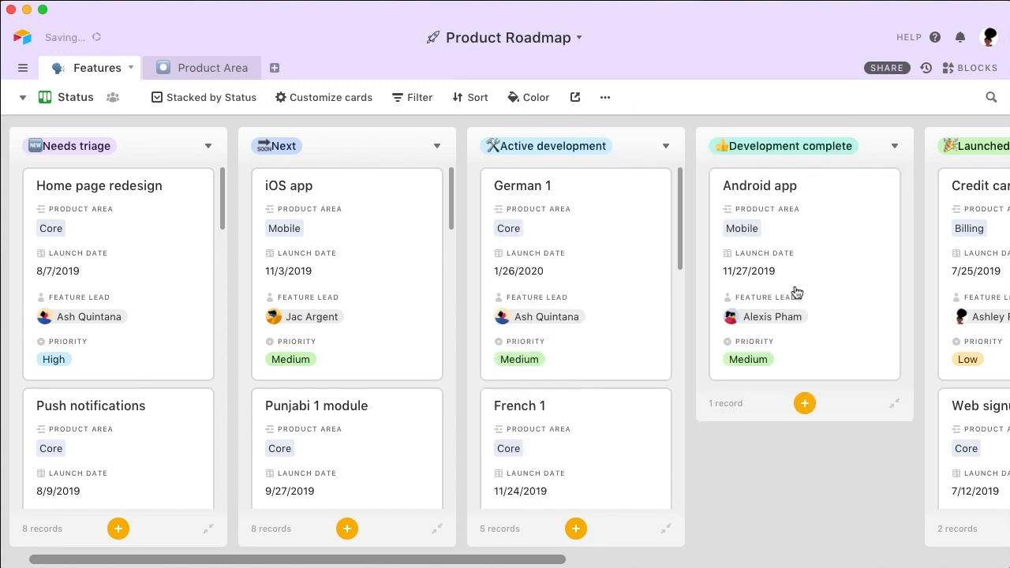
{"action": "mouse_move", "coordinate": [62, 110]}
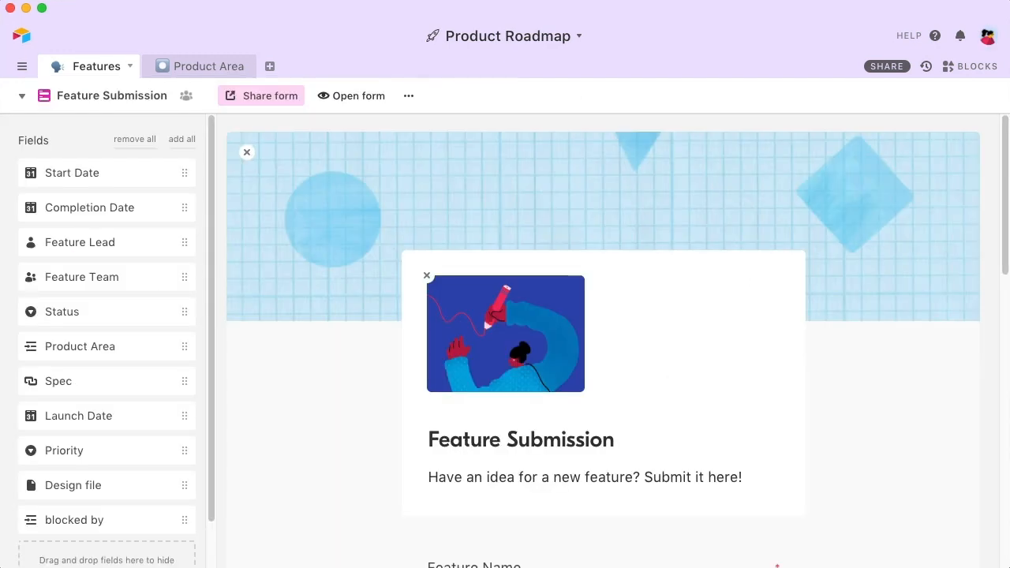
- View the Feature Submission form in the browser and scroll through its fields
{"action": "left_click", "coordinate": [350, 96]}
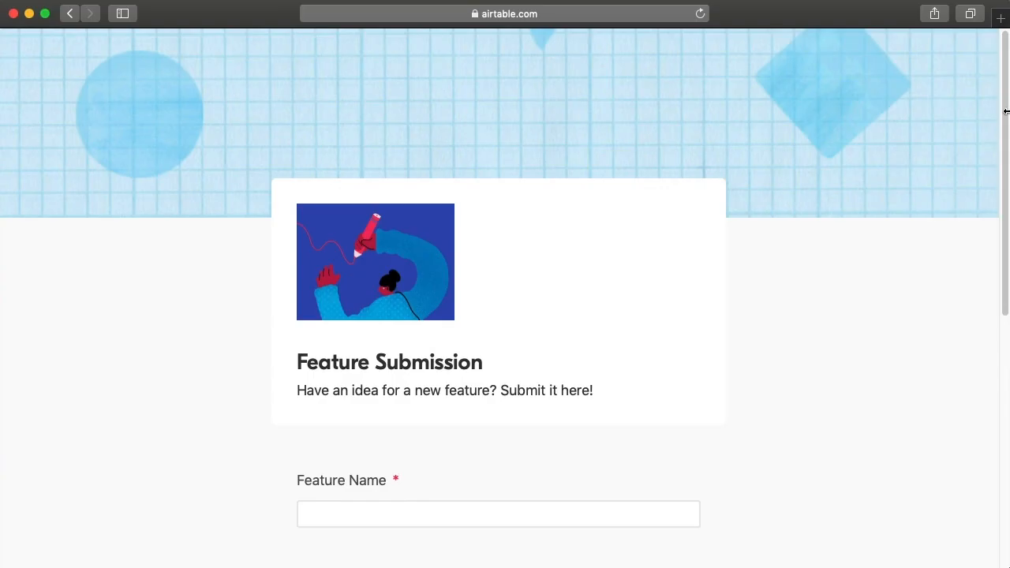
{"action": "scroll", "scroll_direction": "down", "scroll_amount": 3}
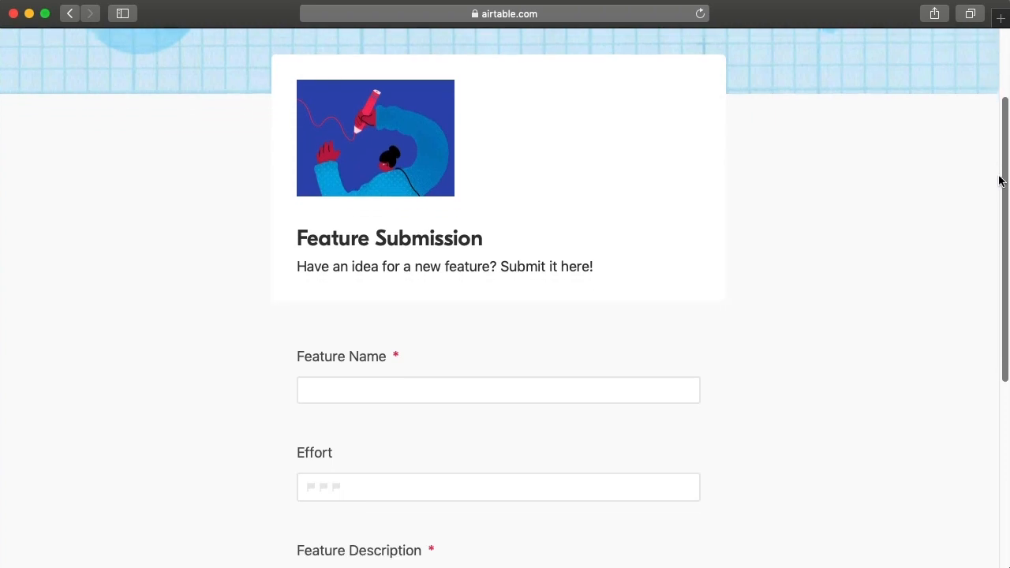
{"action": "scroll", "scroll_direction": "down", "scroll_amount": 3}
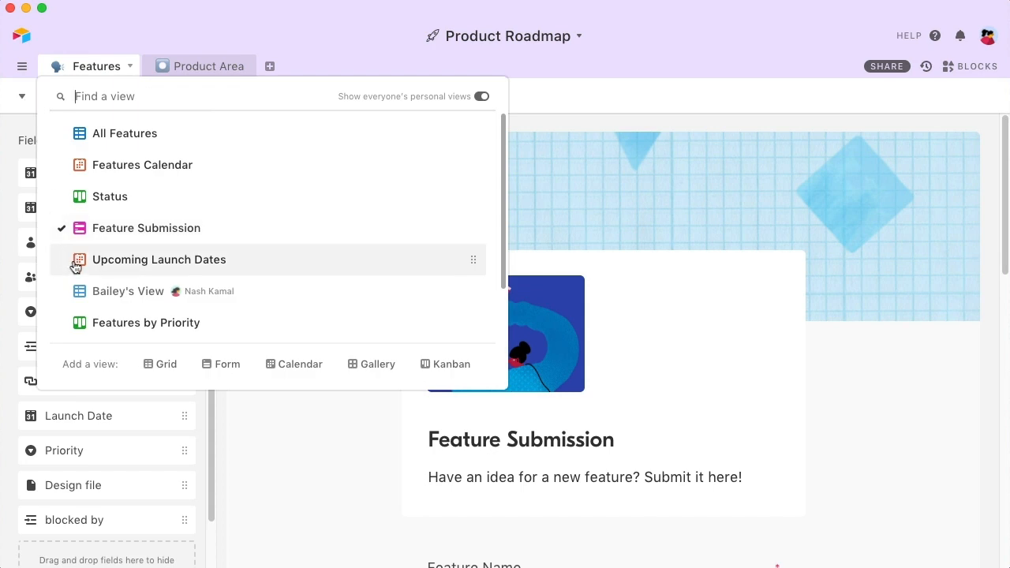
- Show the Upcoming Launch Dates calendar and inspect the filter it uses
{"action": "left_click", "coordinate": [158, 258]}
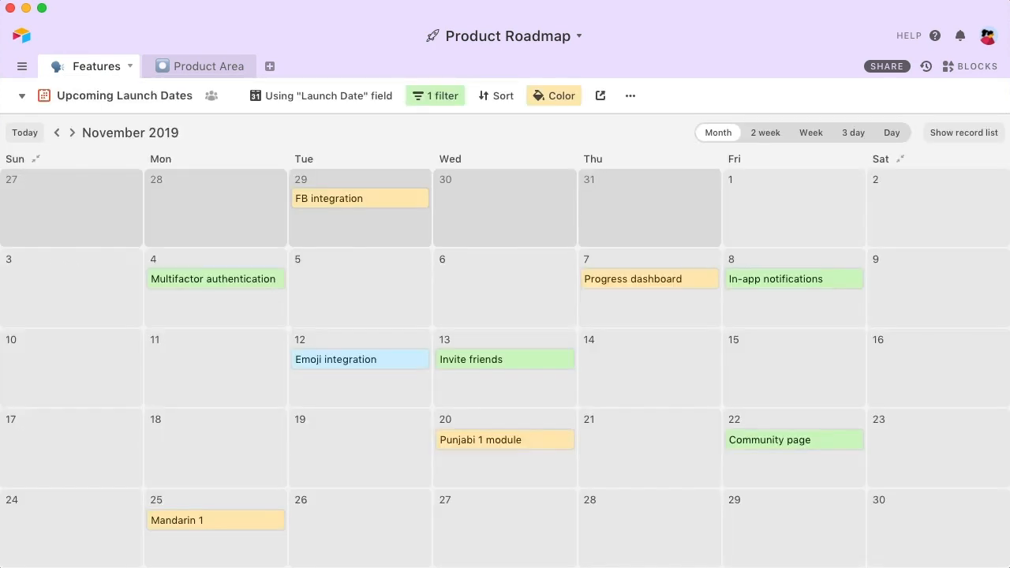
{"action": "left_click", "coordinate": [436, 97]}
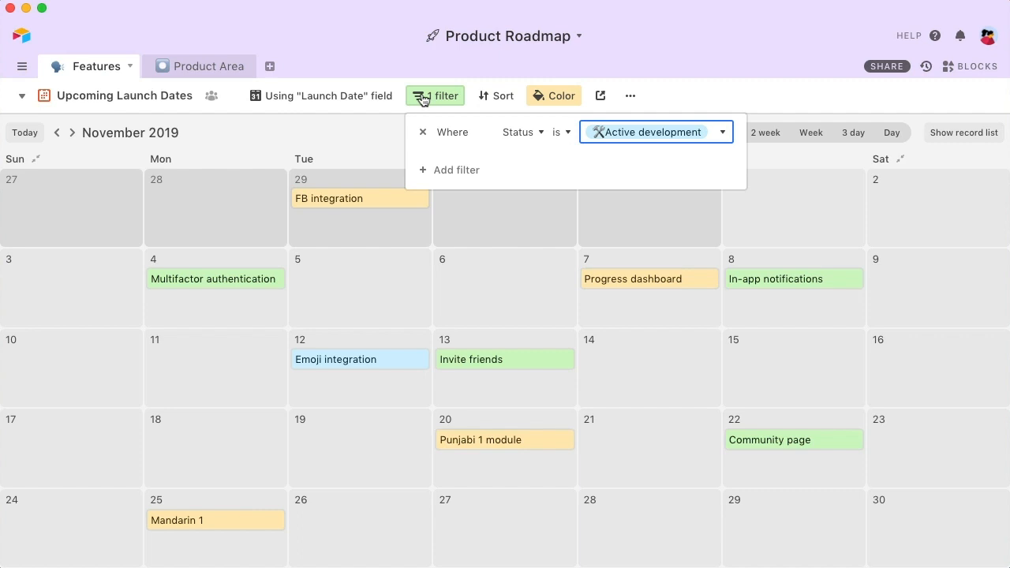
{"action": "left_click", "coordinate": [435, 96]}
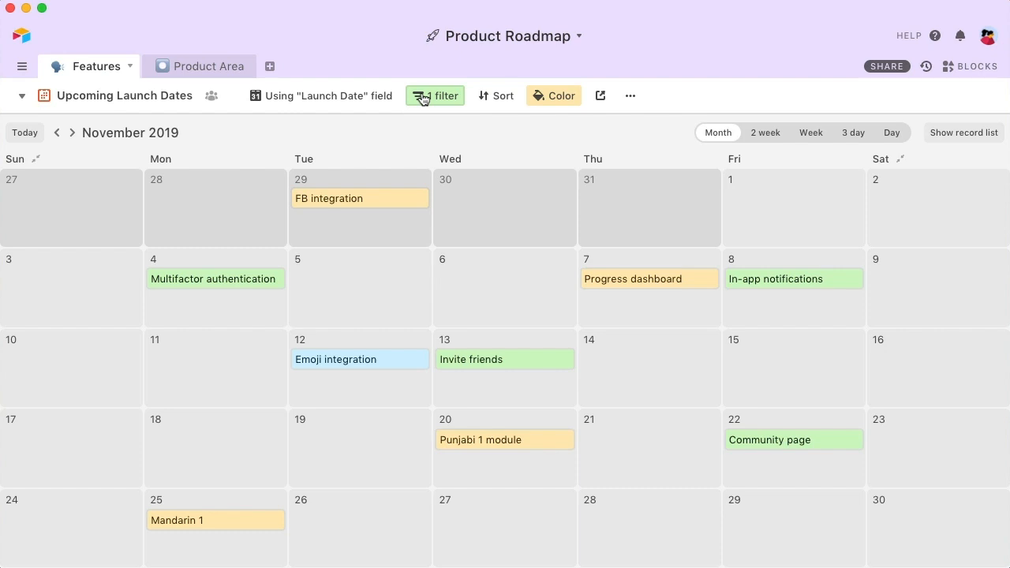
- Mark the In-app notifications feature as Development complete from its expanded record
{"action": "left_click", "coordinate": [436, 97]}
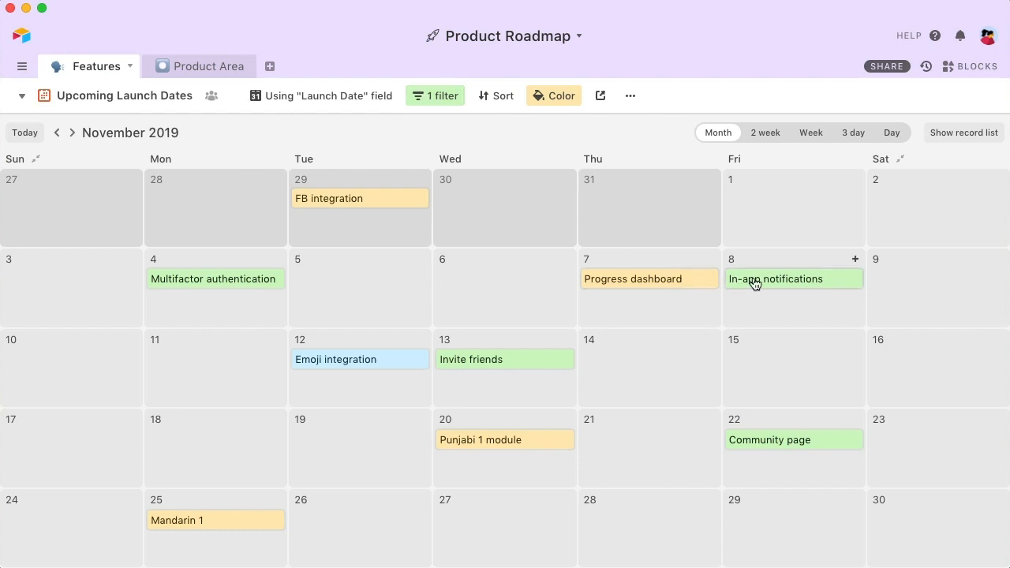
{"action": "left_click", "coordinate": [777, 278]}
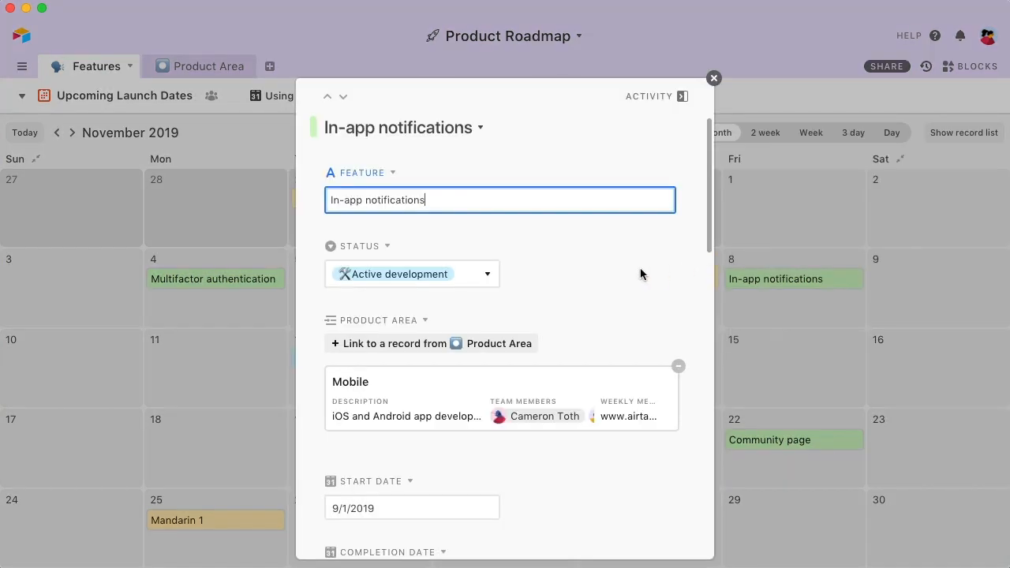
{"action": "left_click", "coordinate": [411, 275]}
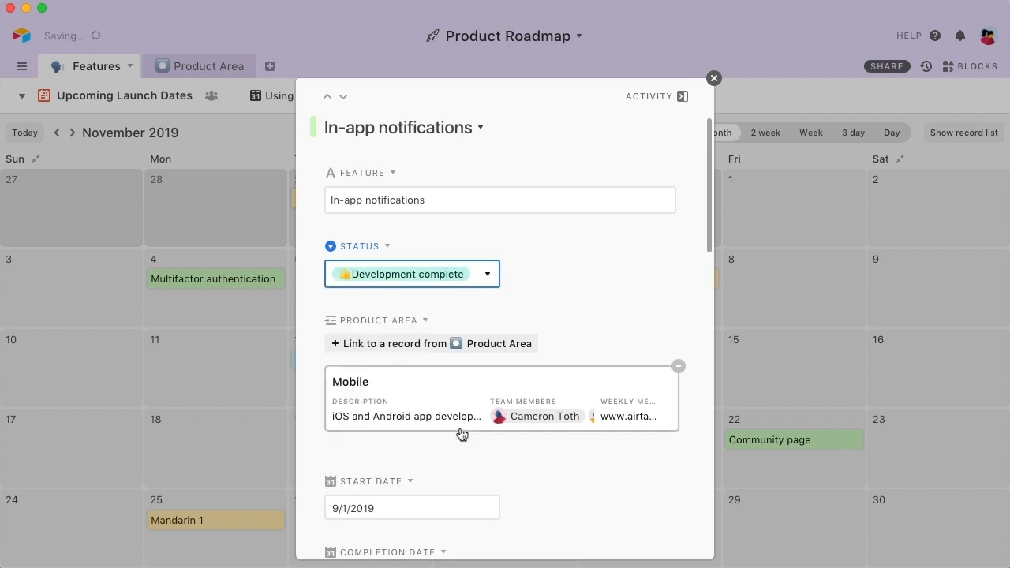
{"action": "left_click", "coordinate": [714, 77]}
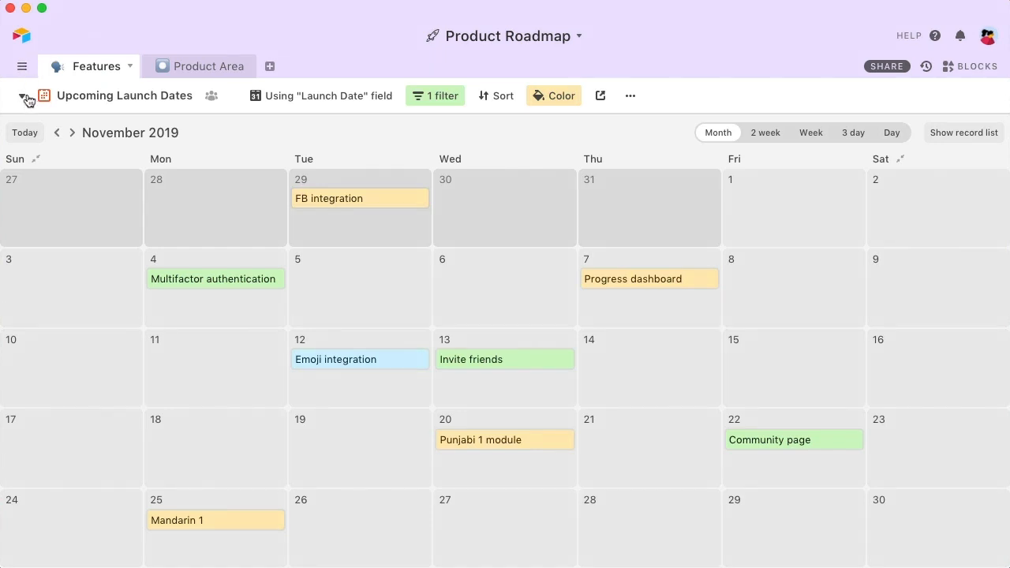
- Show Bailey's personal view and inspect the feature-lead filter that defines it
{"action": "left_click", "coordinate": [25, 97]}
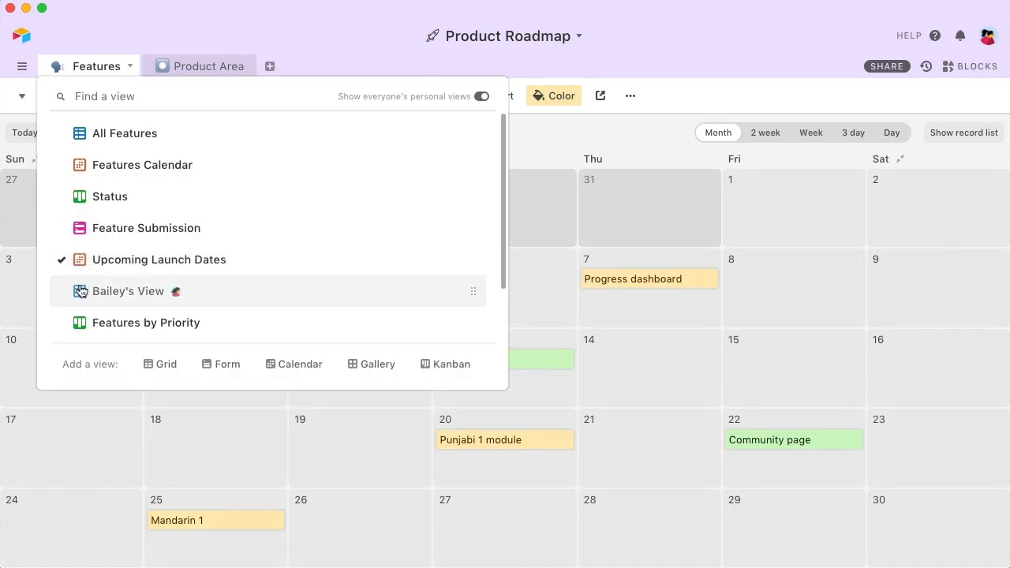
{"action": "left_click", "coordinate": [127, 290]}
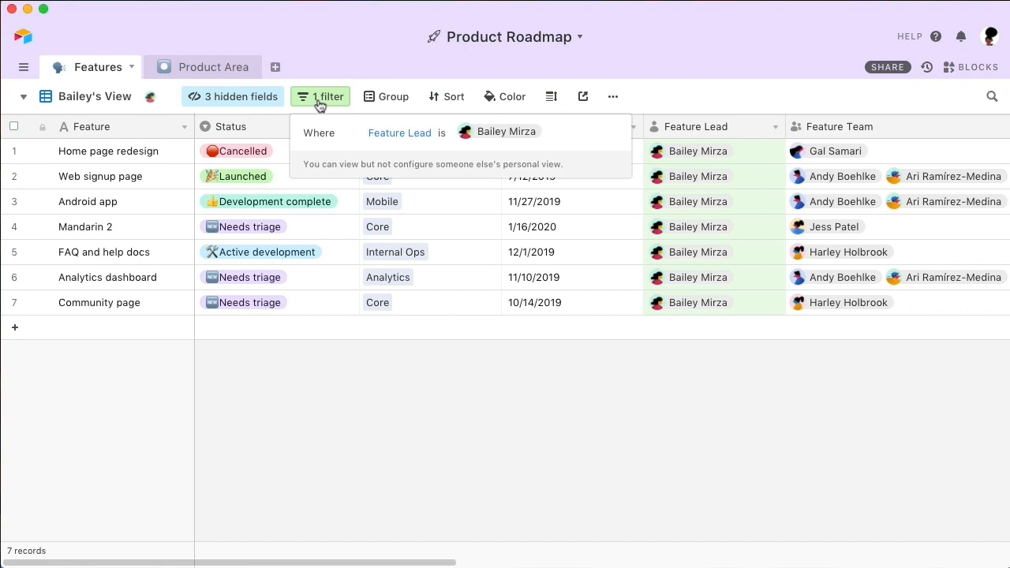
{"action": "left_click", "coordinate": [322, 96]}
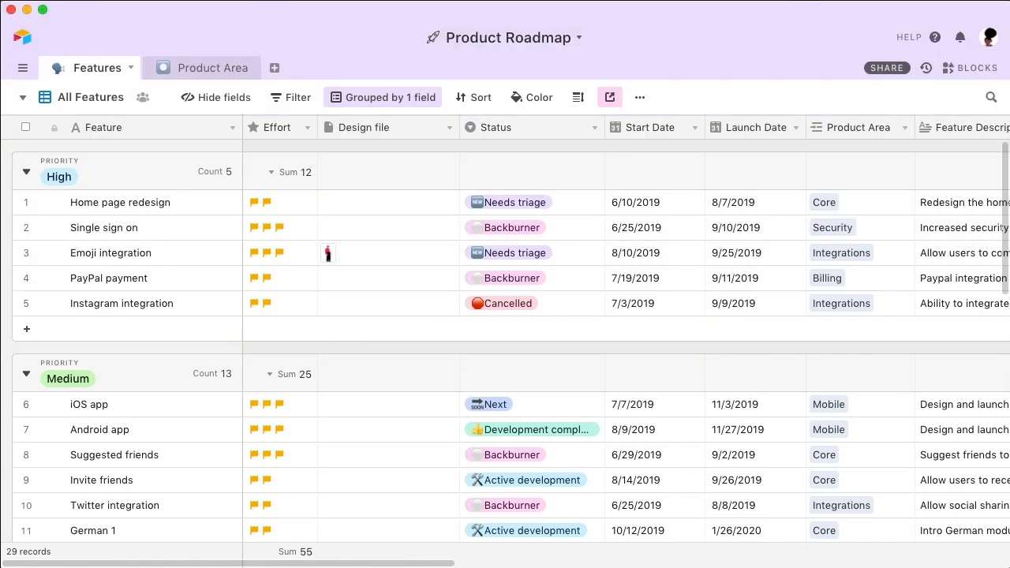
- Set Home page redesign's Status to Next from its expanded record with the comment thread
{"action": "left_click", "coordinate": [120, 202]}
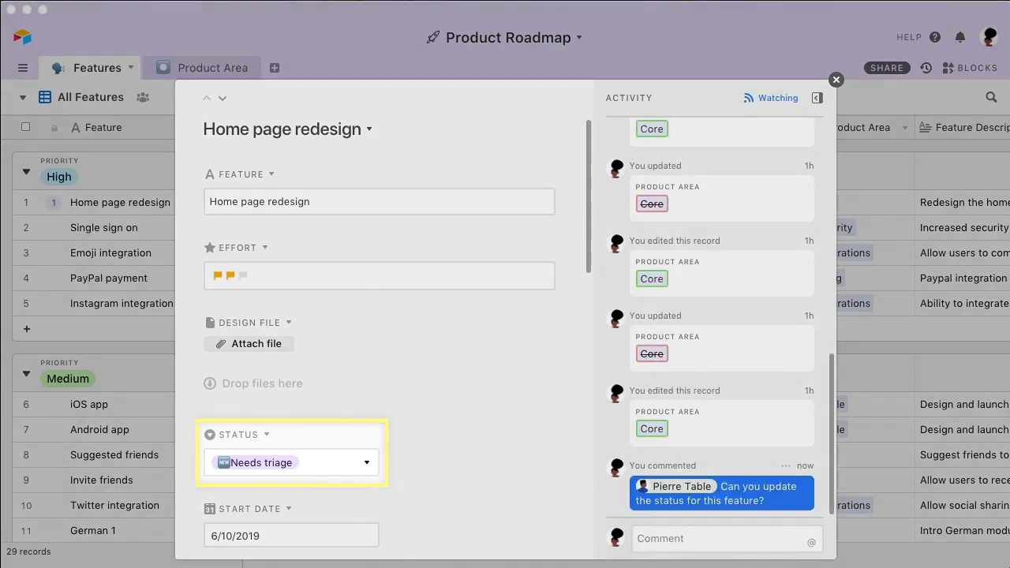
{"action": "left_click", "coordinate": [292, 463]}
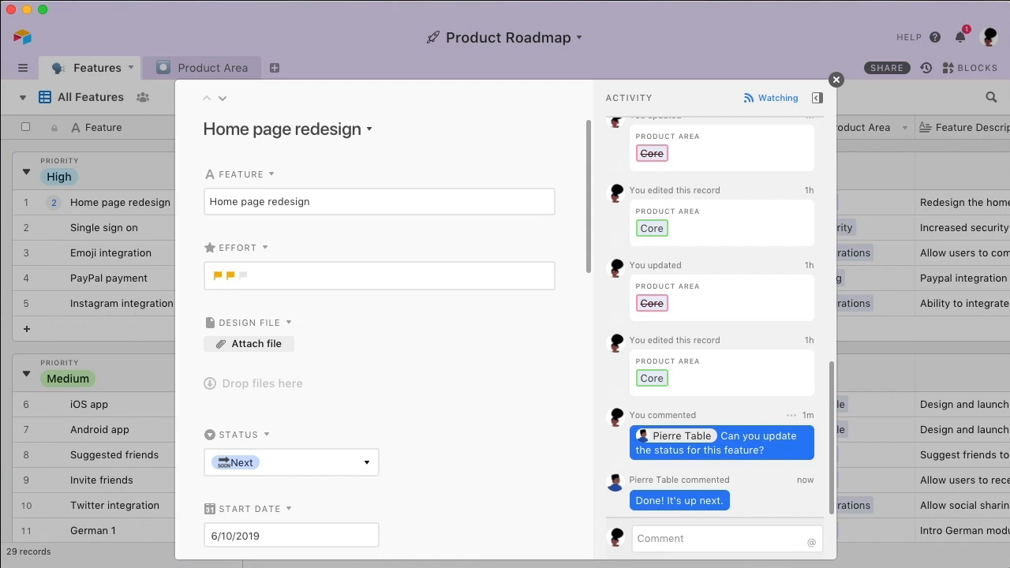
{"action": "left_click", "coordinate": [836, 79]}
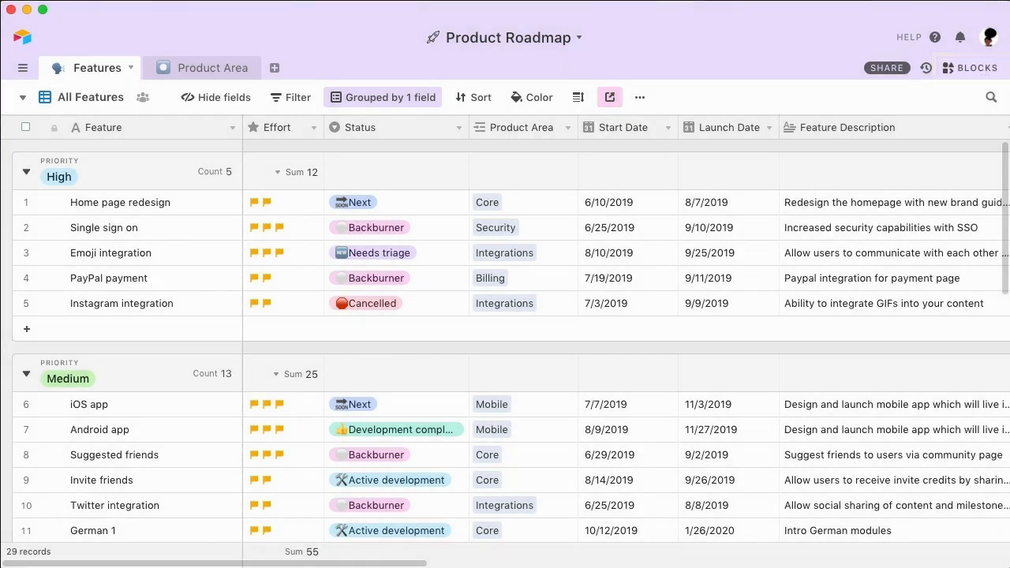
- Show the Analysis dashboard, scroll its Gantt chart, and expand the Category-Priority Matrix block
{"action": "left_click", "coordinate": [969, 66]}
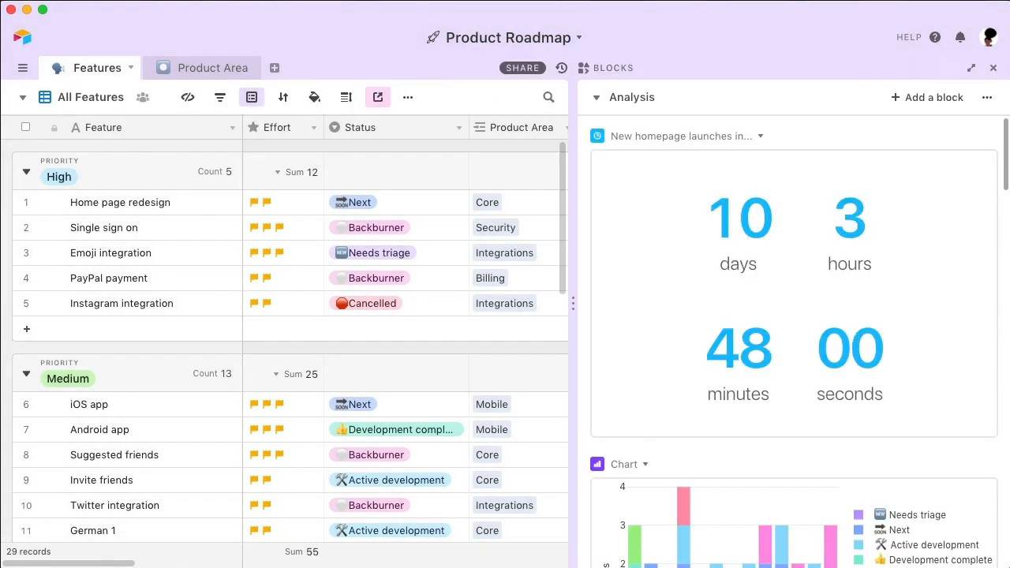
{"action": "scroll", "scroll_direction": "down", "scroll_amount": 3}
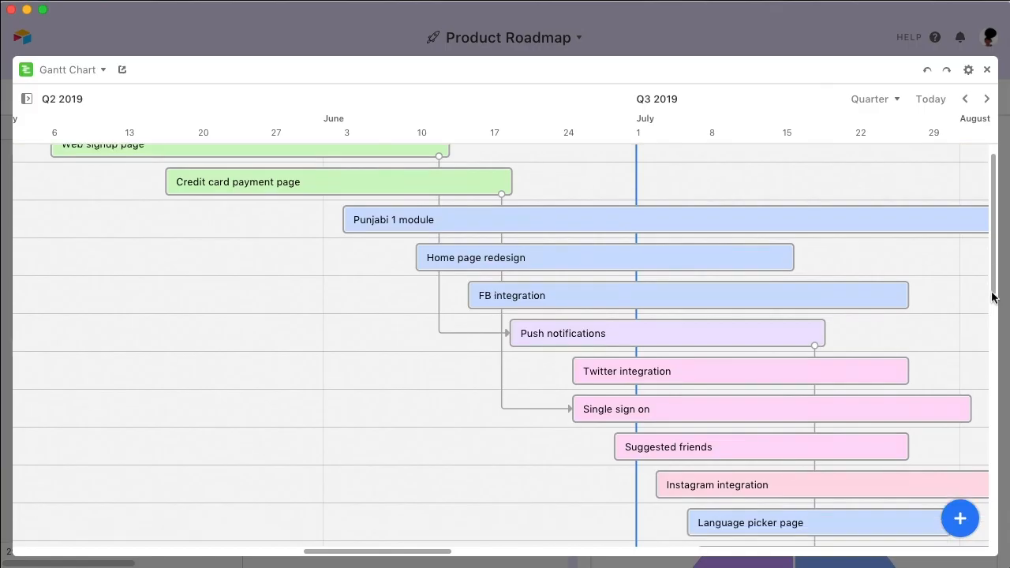
{"action": "scroll", "scroll_direction": "down", "scroll_amount": 3}
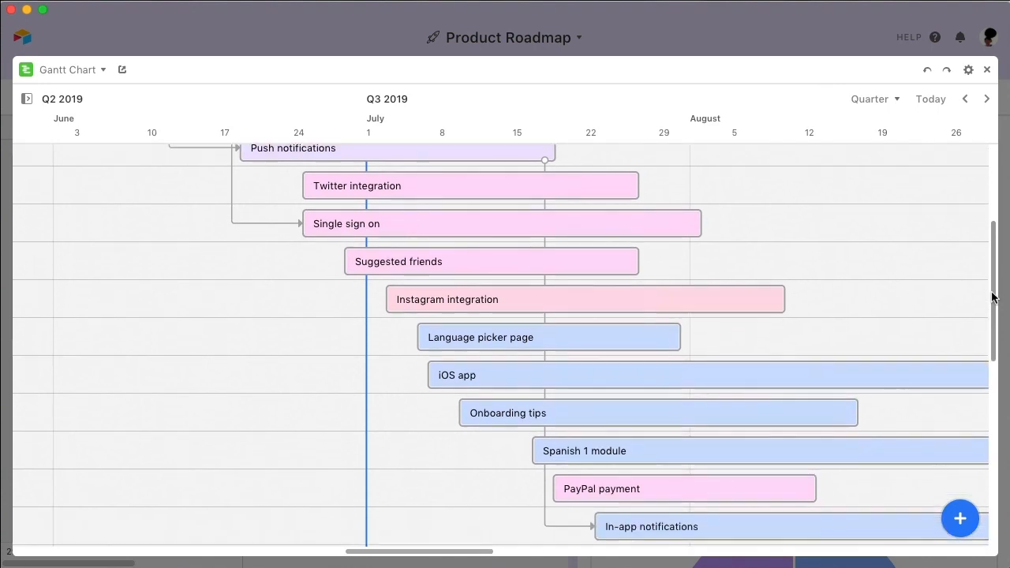
{"action": "scroll", "scroll_direction": "down", "scroll_amount": 3}
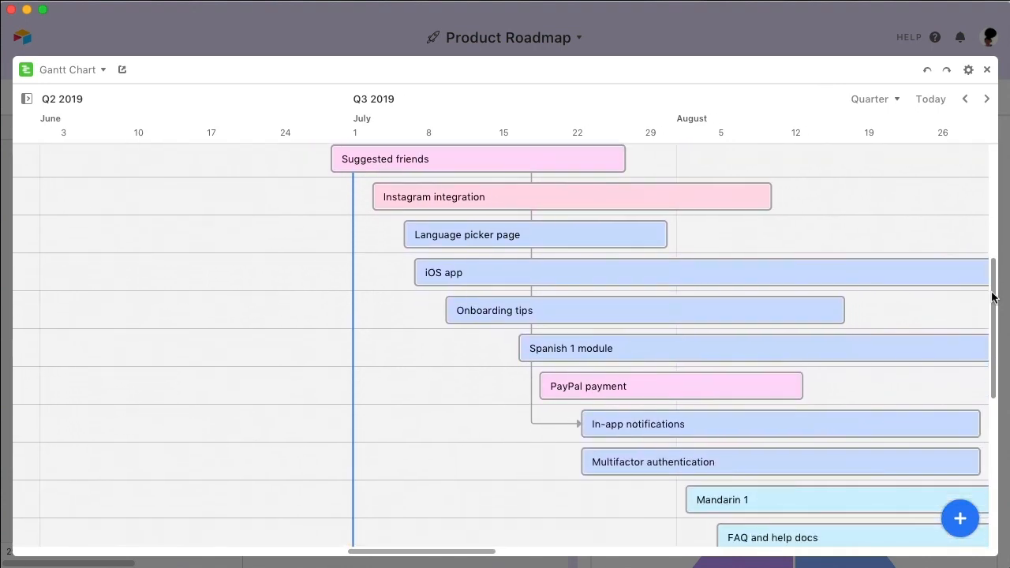
{"action": "left_click", "coordinate": [72, 70]}
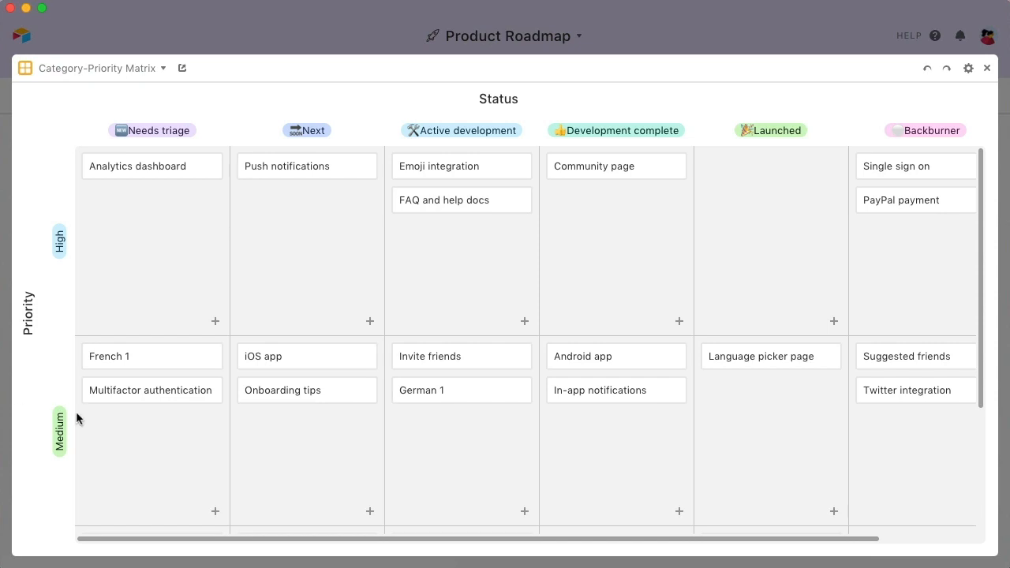
- Replace the first attendee's name in the embedded Meeting Notes with 'Pierre Table'
{"action": "left_click_drag", "start_coordinate": [152, 390], "coordinate": [294, 287]}
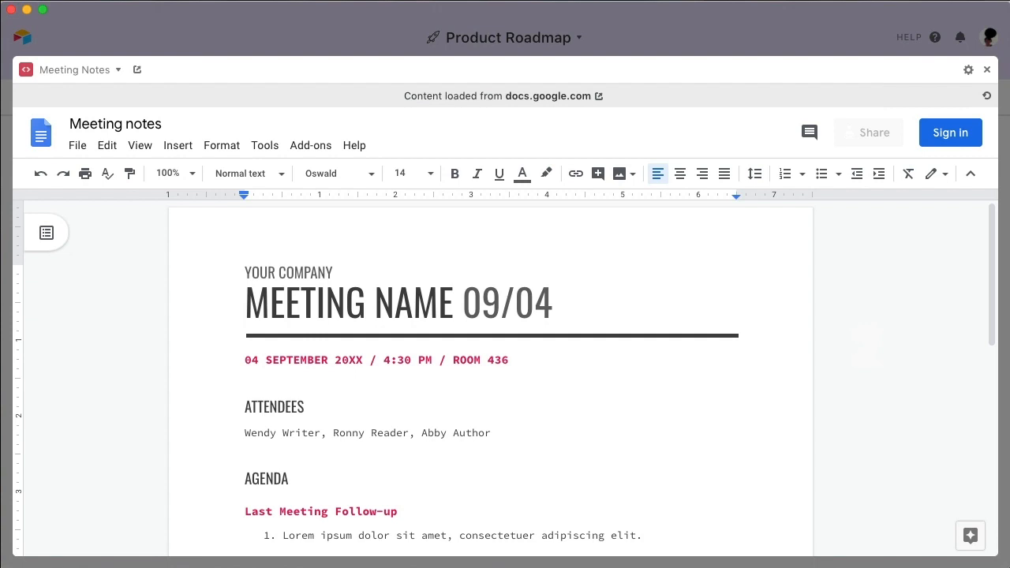
{"action": "double_click", "coordinate": [282, 432]}
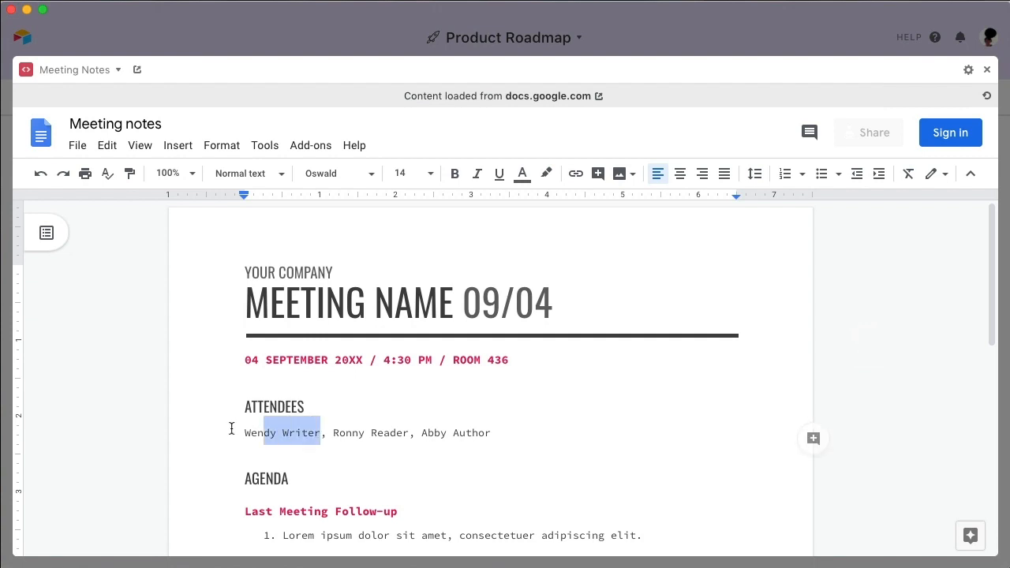
{"action": "type", "text": "Pierre Tab"}
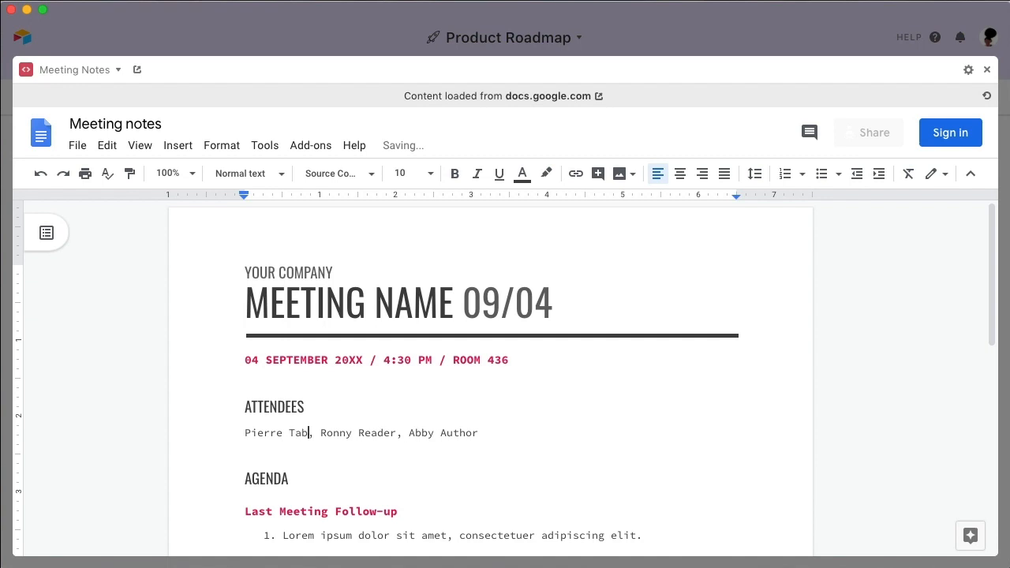
{"action": "type", "text": "le"}
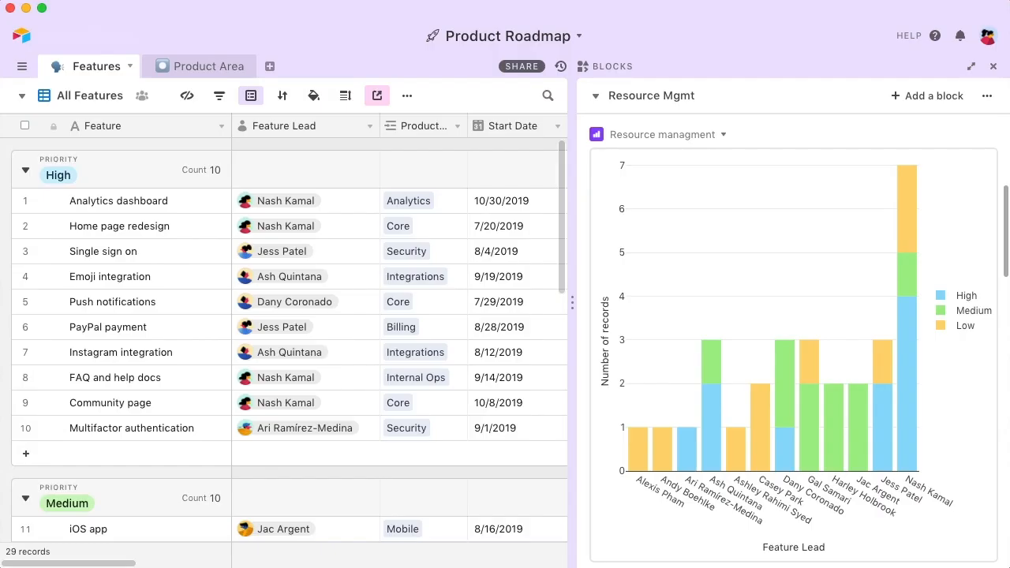
{"action": "left_click", "coordinate": [306, 200]}
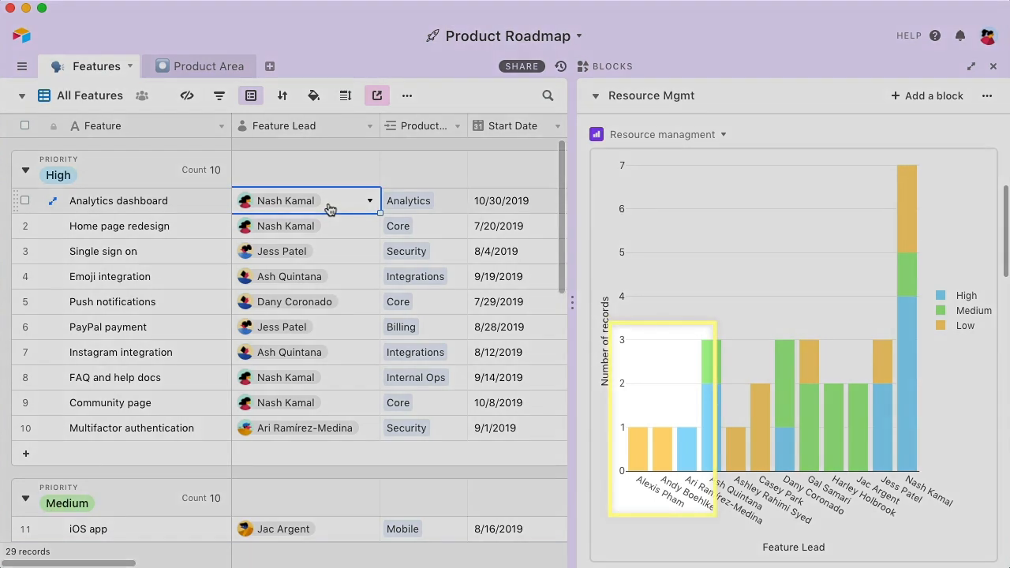
{"action": "left_click", "coordinate": [306, 201]}
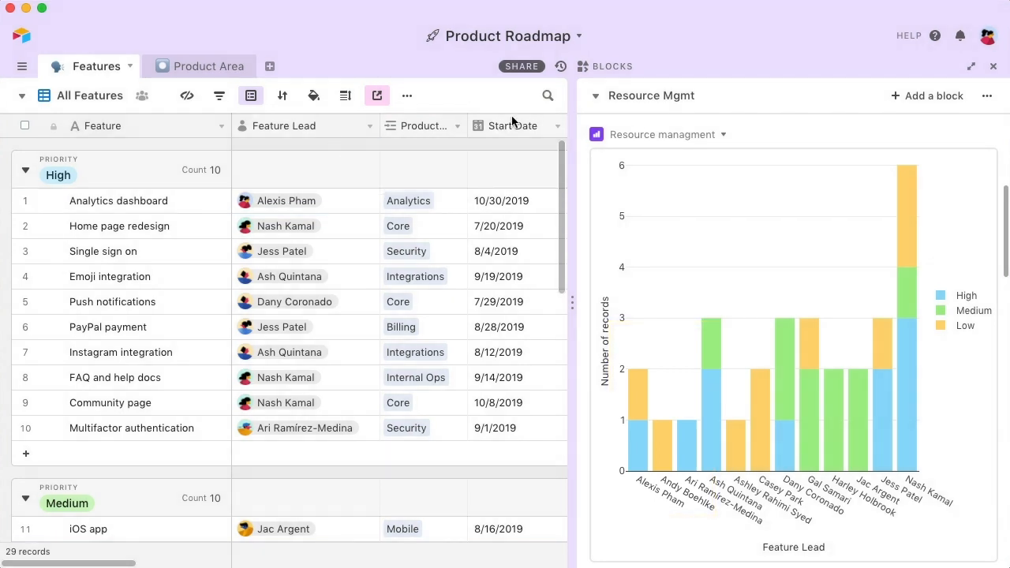
{"action": "left_click", "coordinate": [596, 96]}
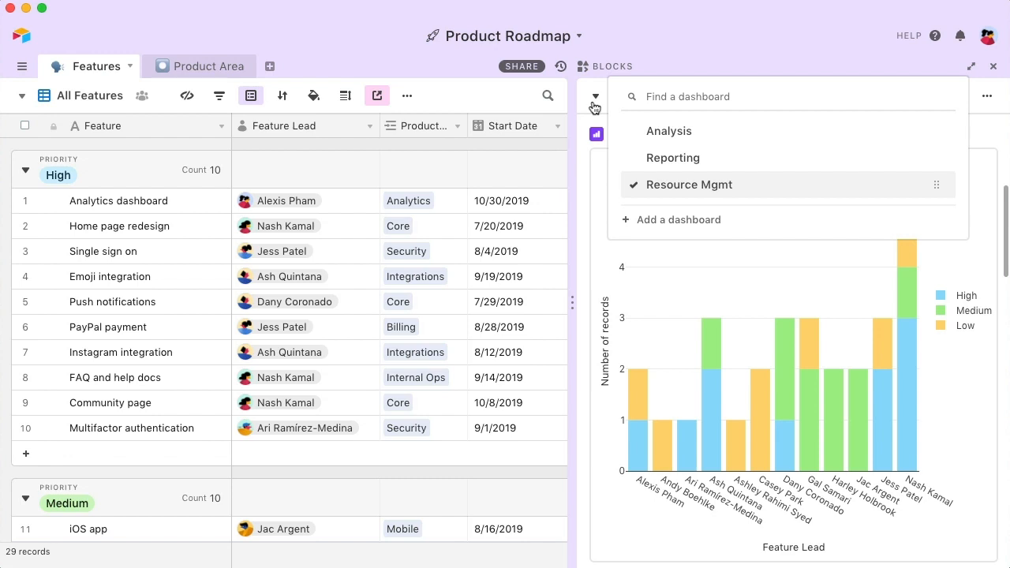
- Switch to the Analysis dashboard and review its countdown, pie charts, Gantt, notes and effort matrix
{"action": "left_click", "coordinate": [670, 129]}
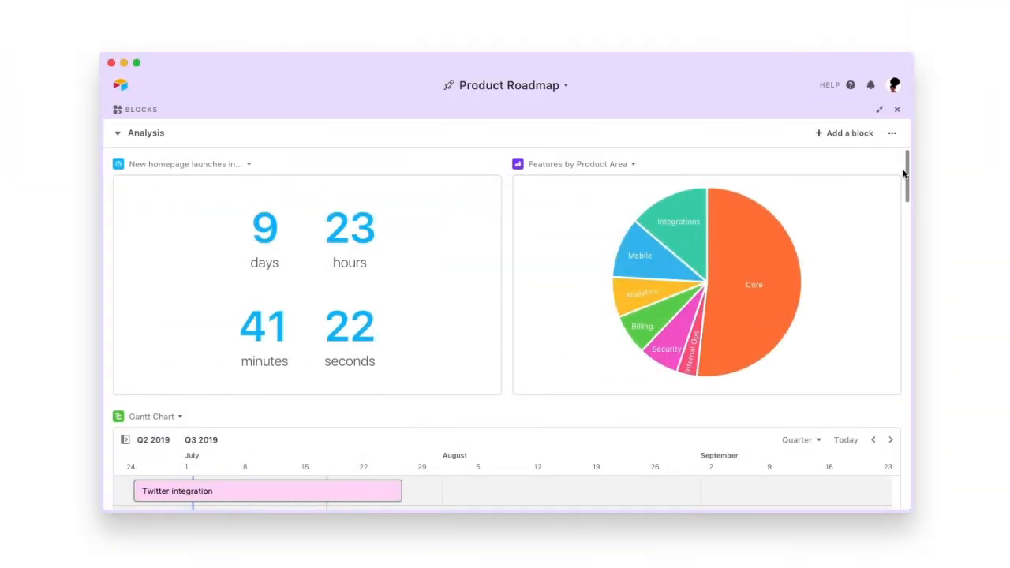
{"action": "scroll", "scroll_direction": "down", "scroll_amount": 3}
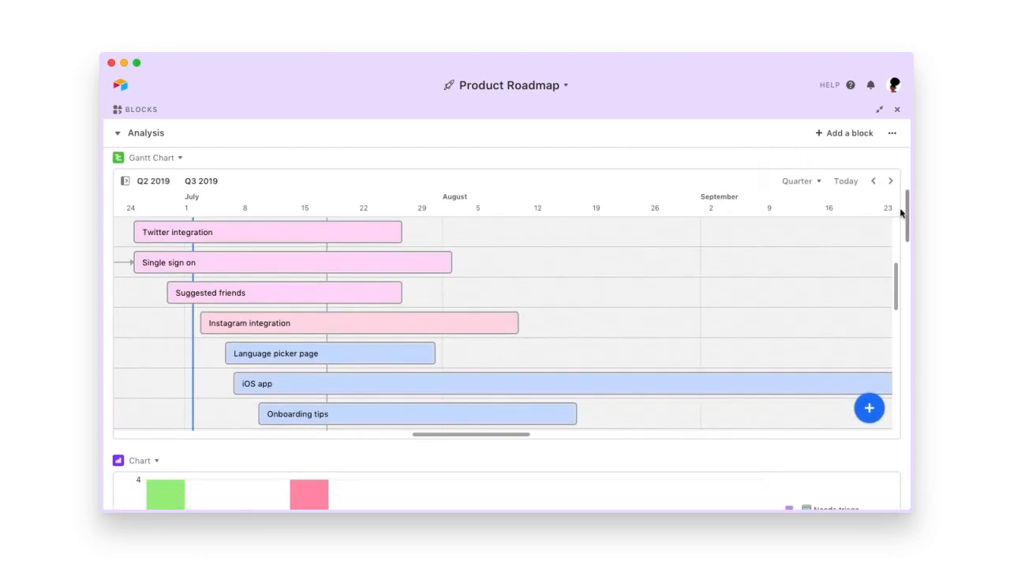
{"action": "scroll", "scroll_direction": "down", "scroll_amount": 3}
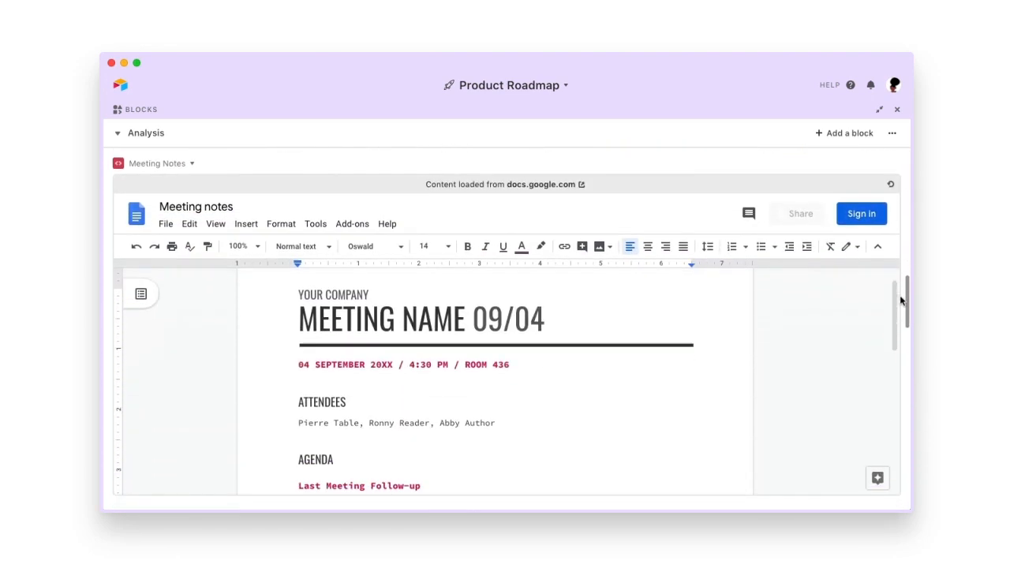
{"action": "scroll", "scroll_direction": "down", "scroll_amount": 3}
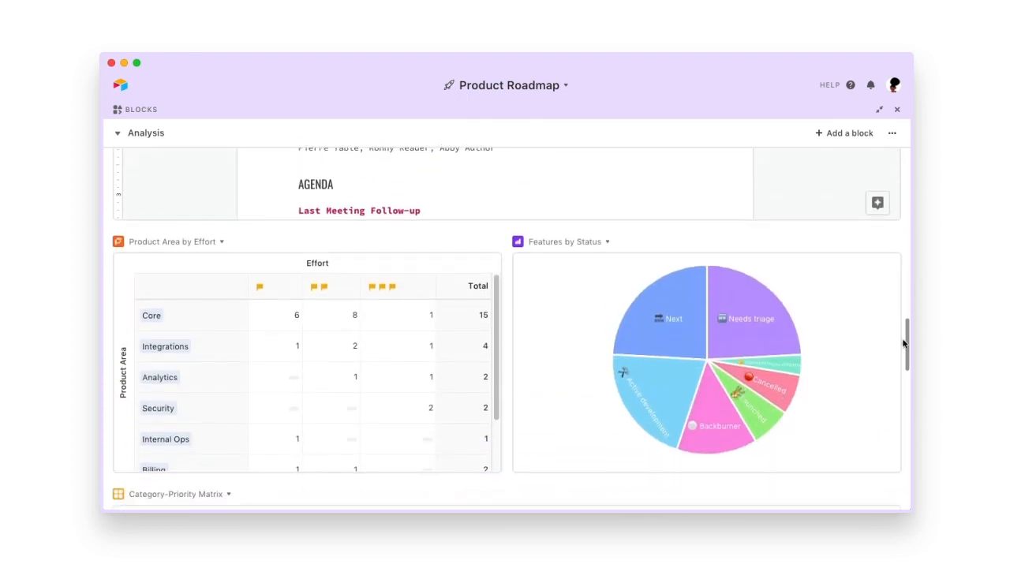